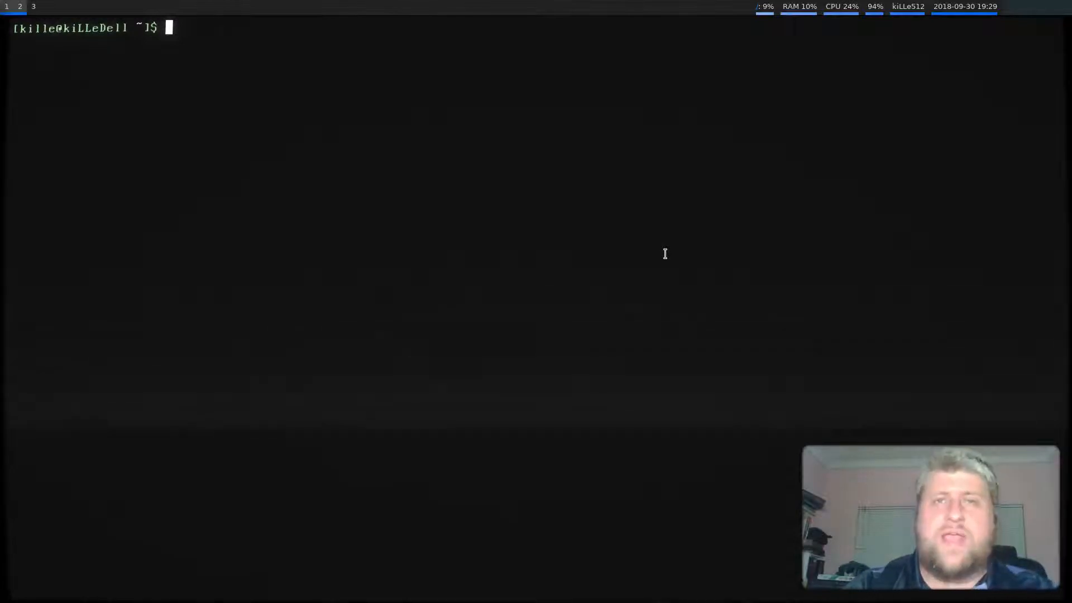
# - Create a dotnet folder and change into it
pyautogui.write('d')
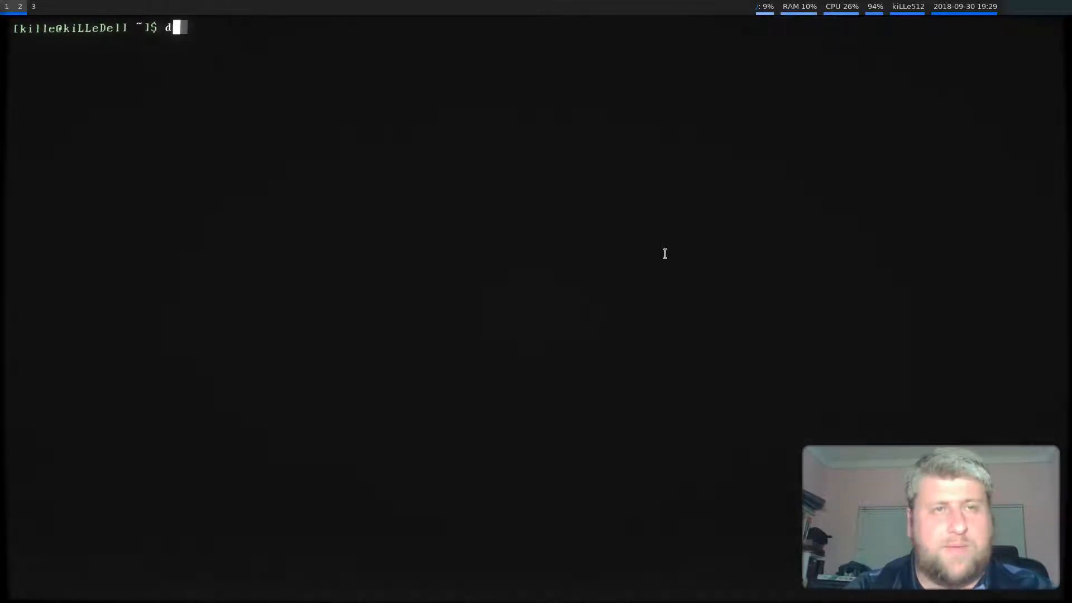
pyautogui.write('mk')
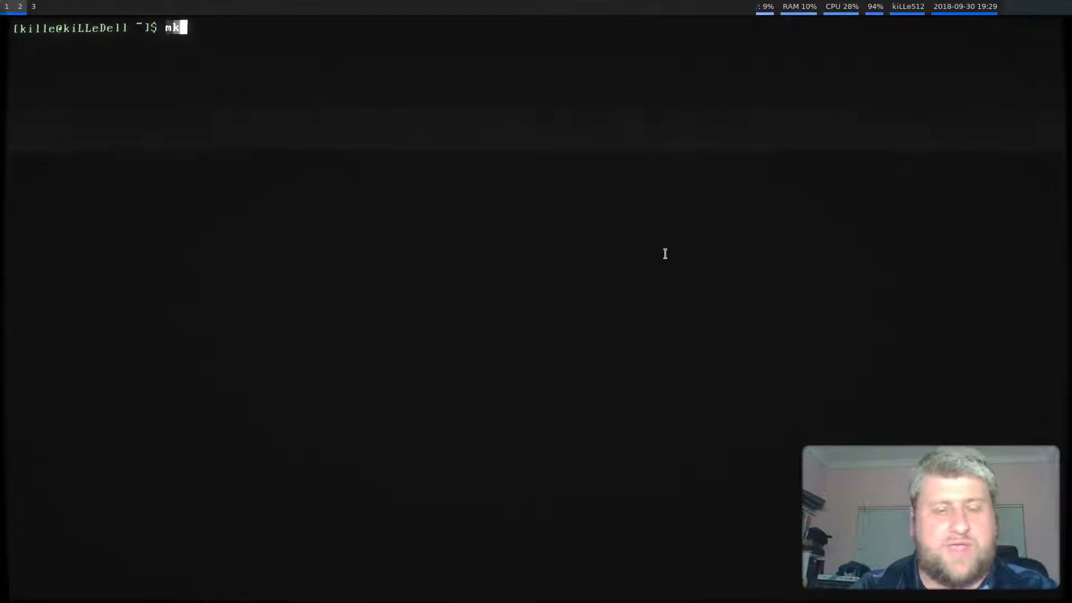
pyautogui.write('dir')
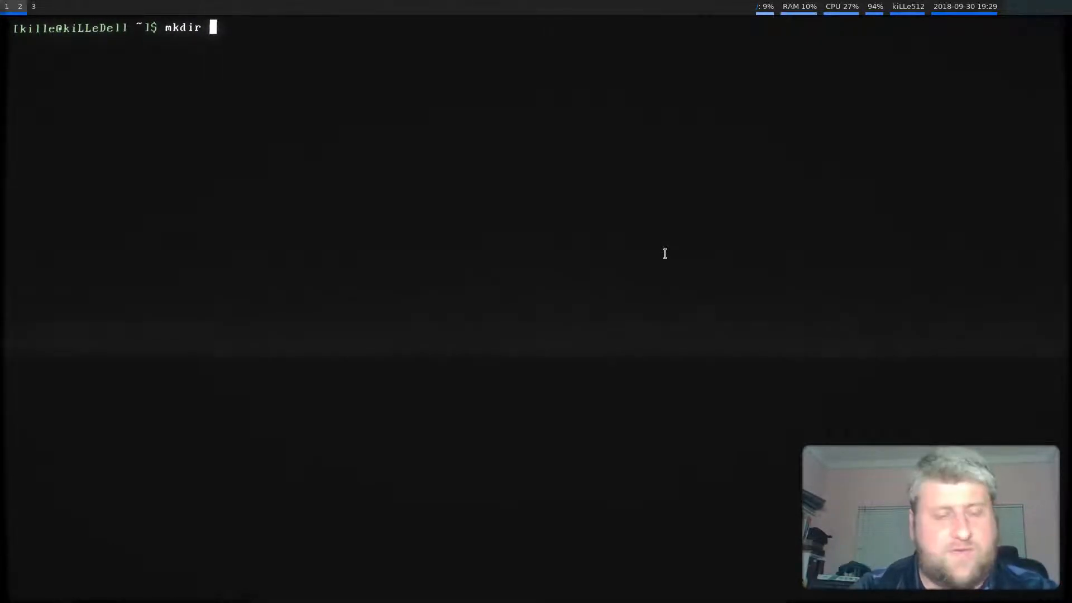
pyautogui.write('dotnet')
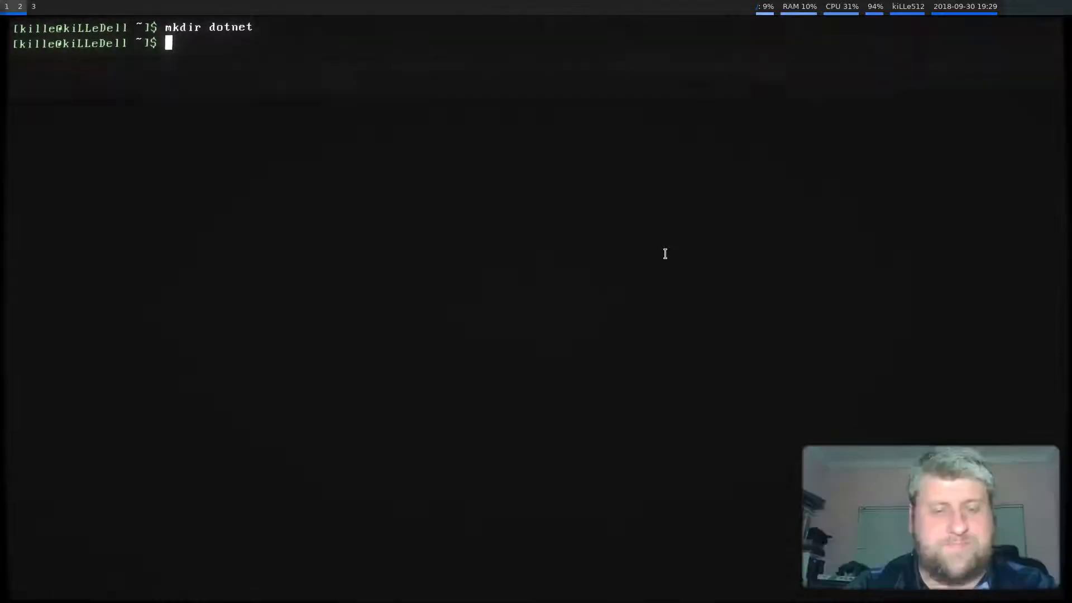
pyautogui.write('cd dotnet/')
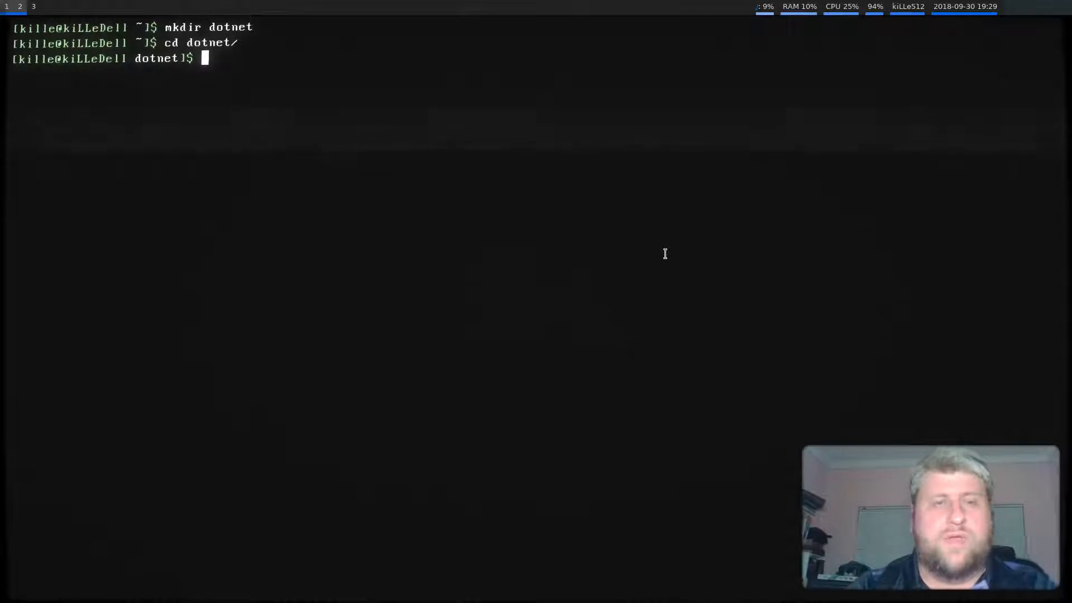
# - Create a new class library project named Library with dotnet new classlib
pyautogui.write('dotnet new')
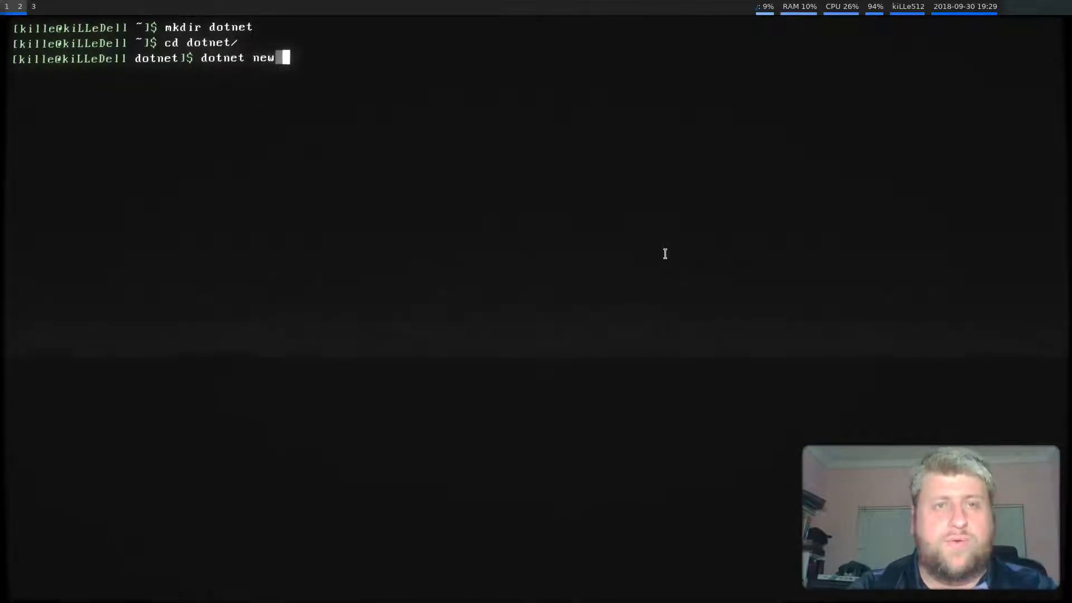
pyautogui.write('classlib li')
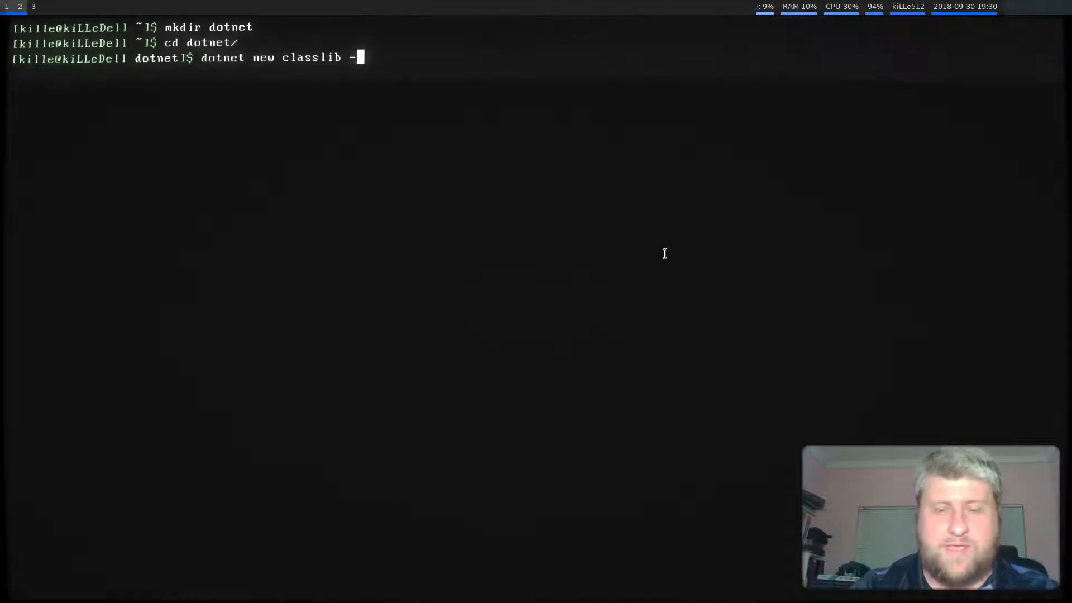
pyautogui.write('n  Libr')
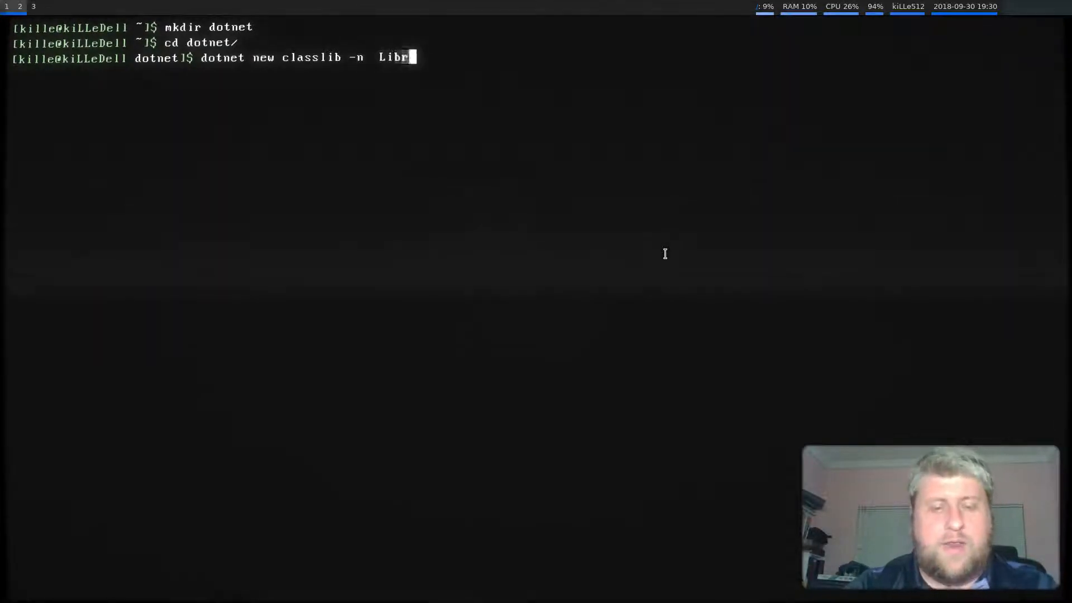
pyautogui.write('ary')
pyautogui.write('d')
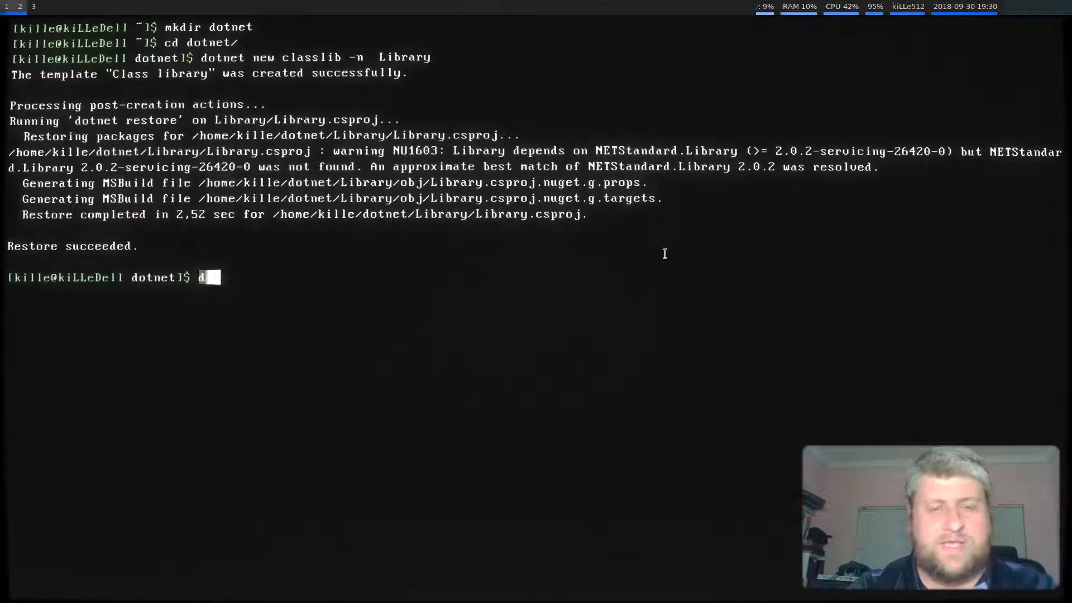
# - Create a new xUnit test project named Tests with dotnet new xunit
pyautogui.write('otnet new')
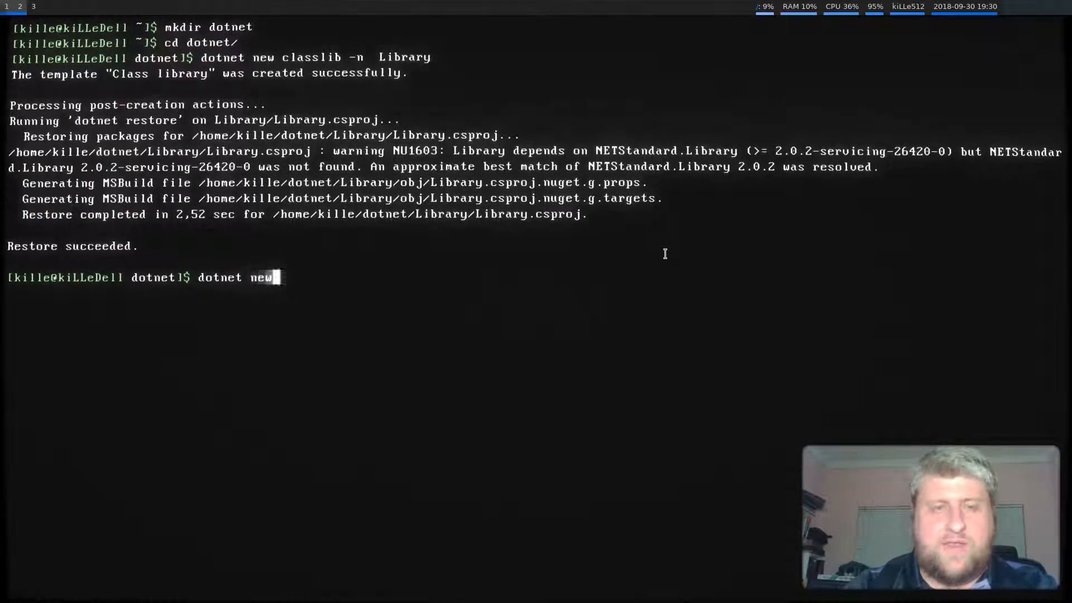
pyautogui.write('xun')
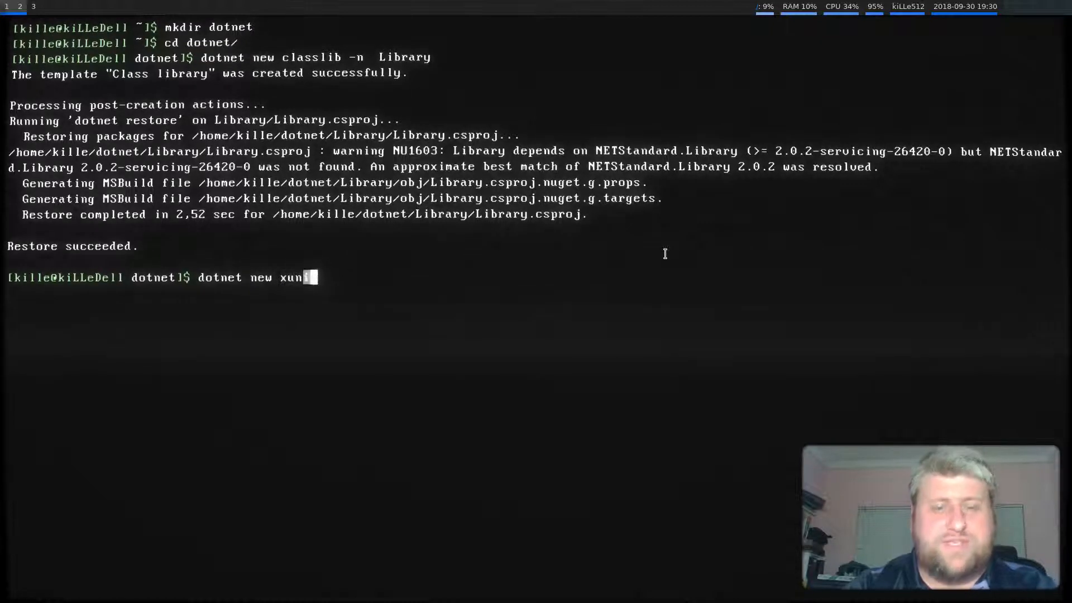
pyautogui.write('it')
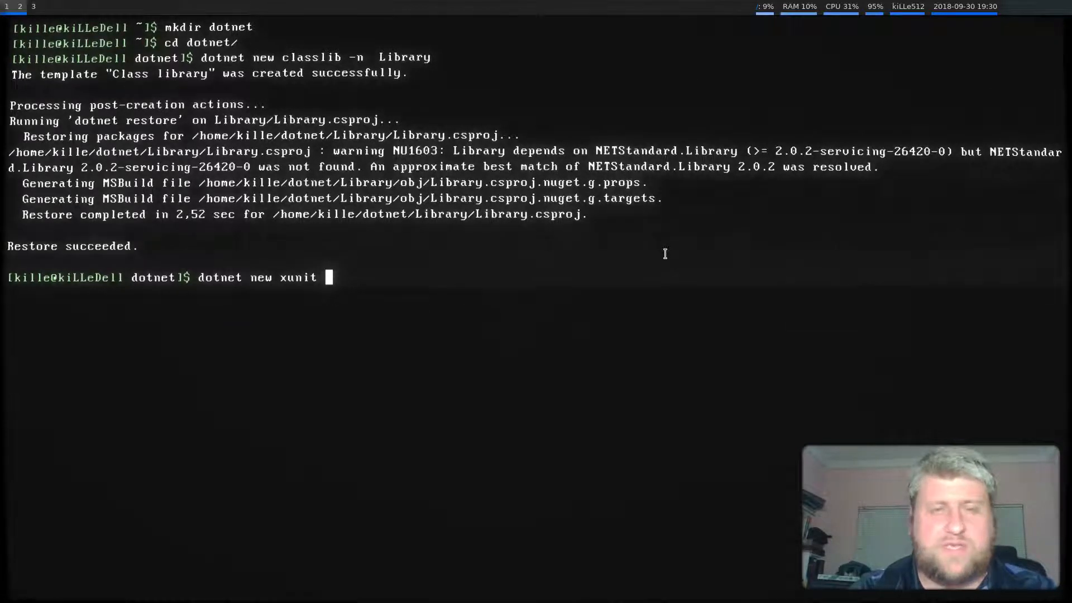
pyautogui.write('-')
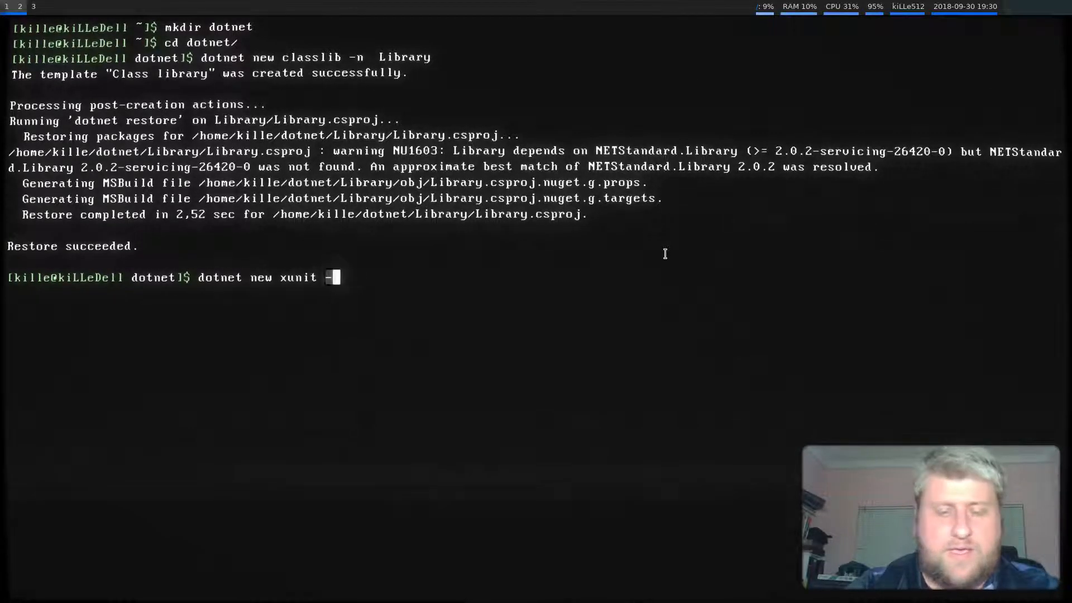
pyautogui.write('n Tests')
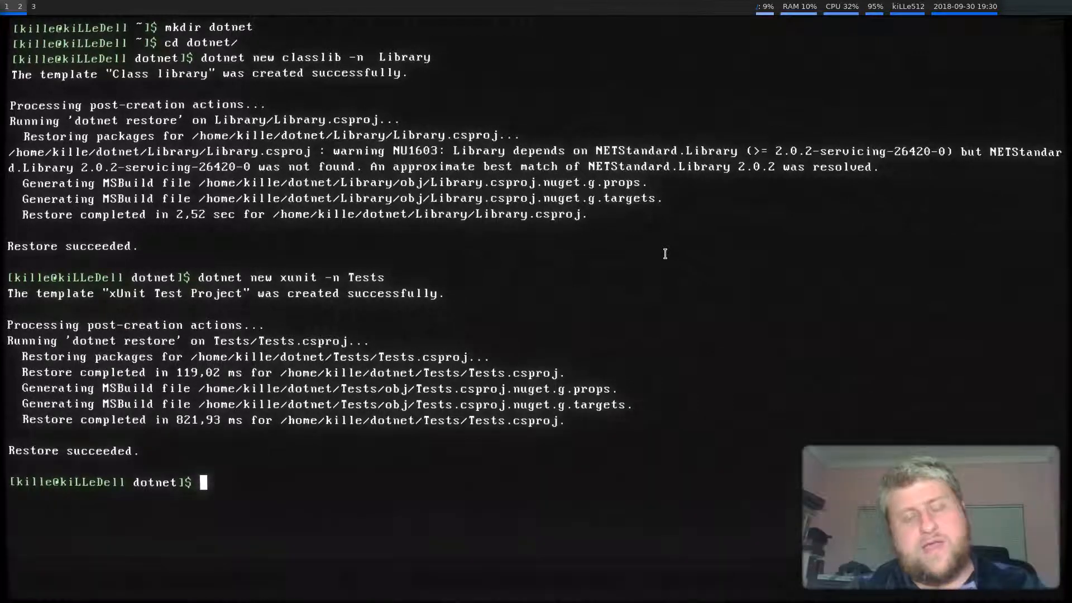
# - Attempt to add a reference from Tests to Library, failing on the 'dotnew' typo
pyautogui.write('dotnew add Tests/Tests.csproj')
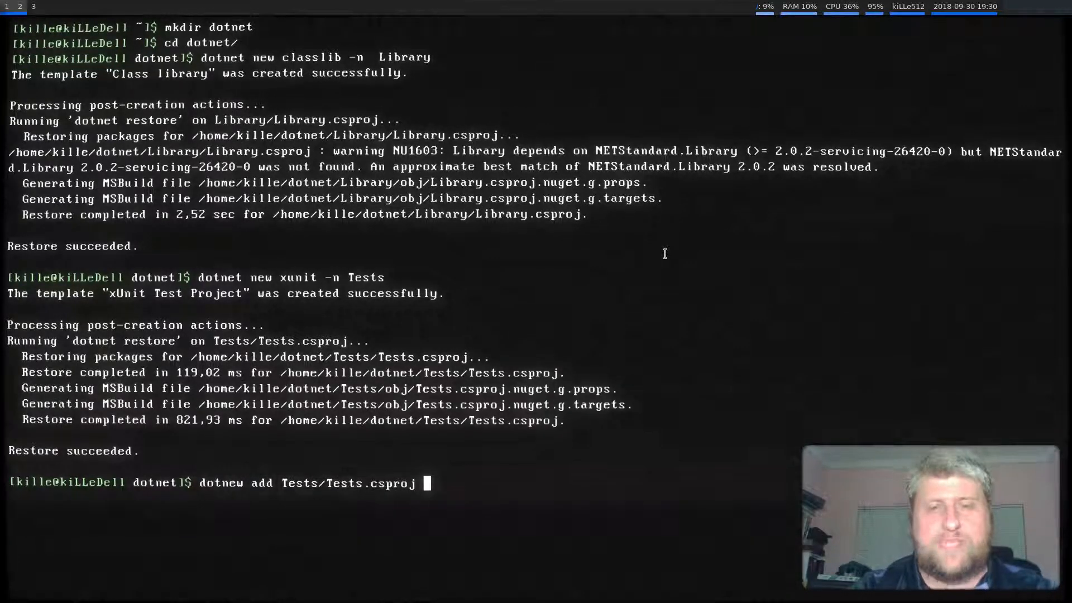
pyautogui.write('referen')
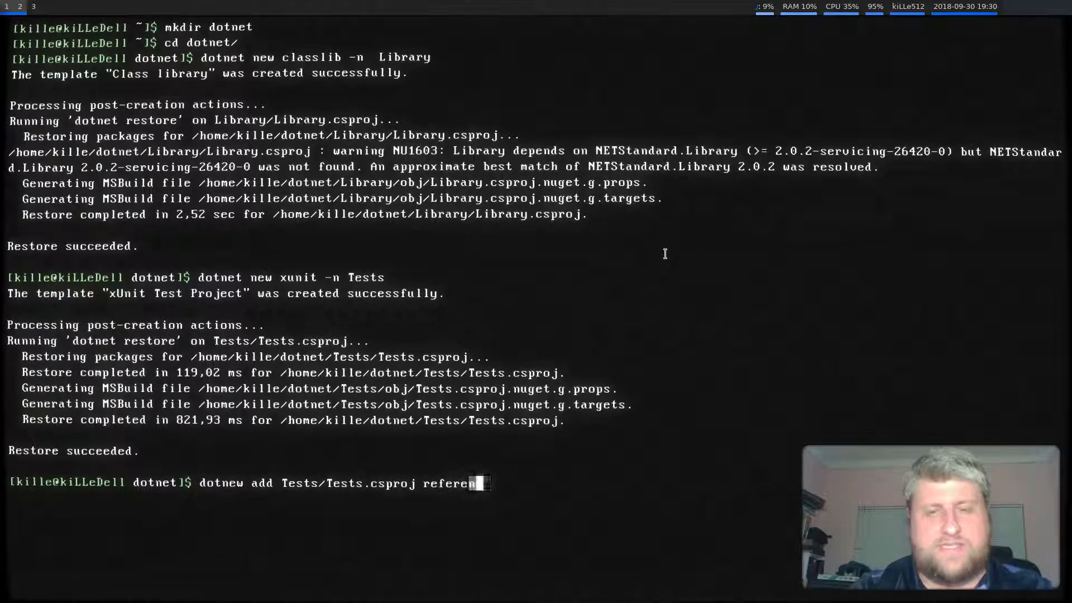
pyautogui.write('ce Library/Library.csproj')
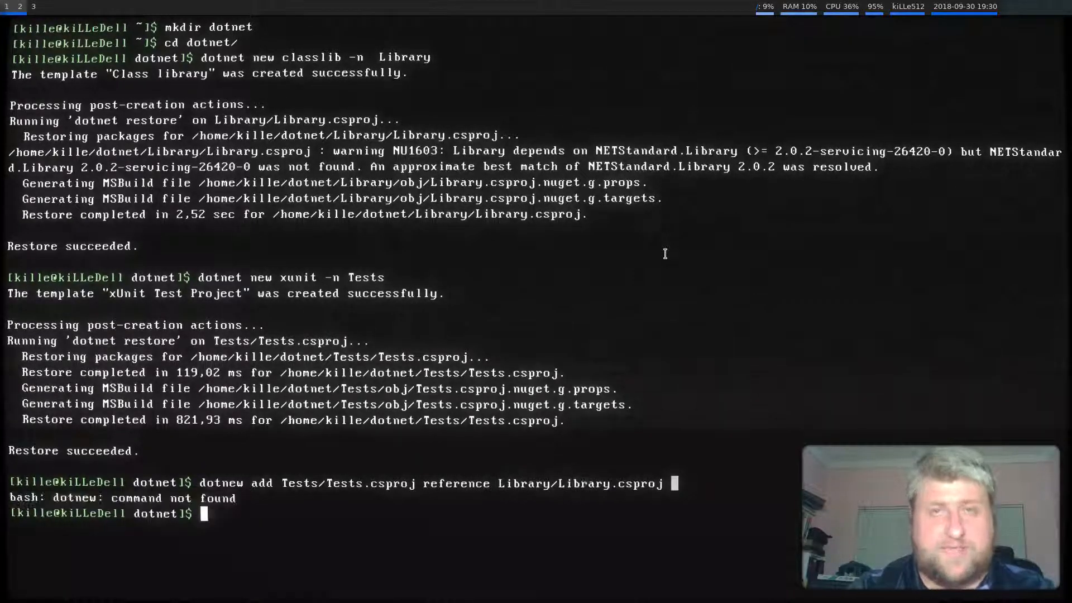
pyautogui.press('Return')
pyautogui.write('cd')
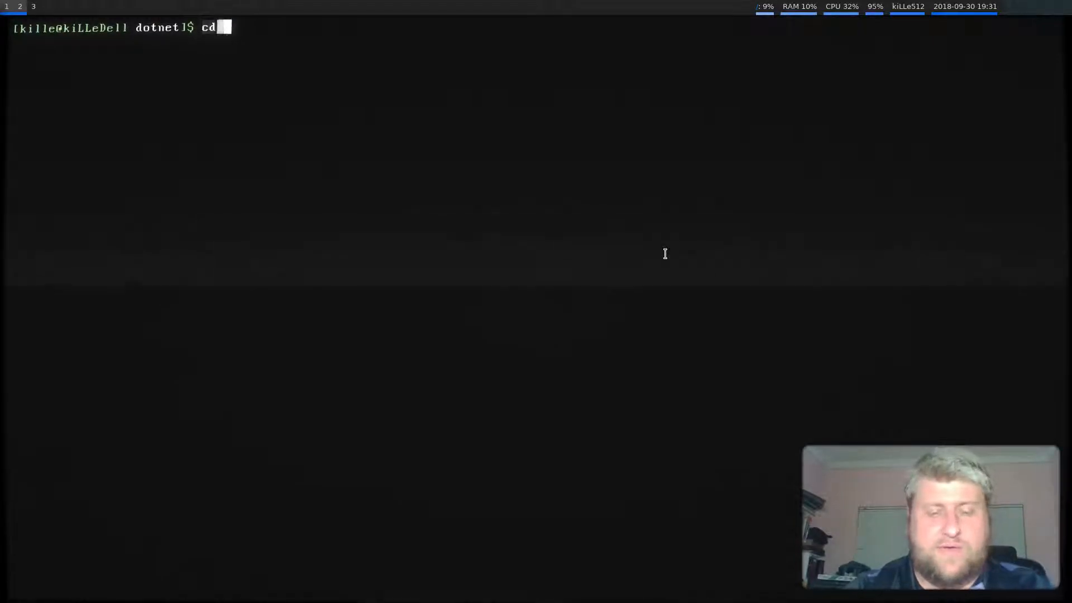
# - Inside Library, rename Class1.cs to TheClass.cs and load it in nano
pyautogui.write('Library/')
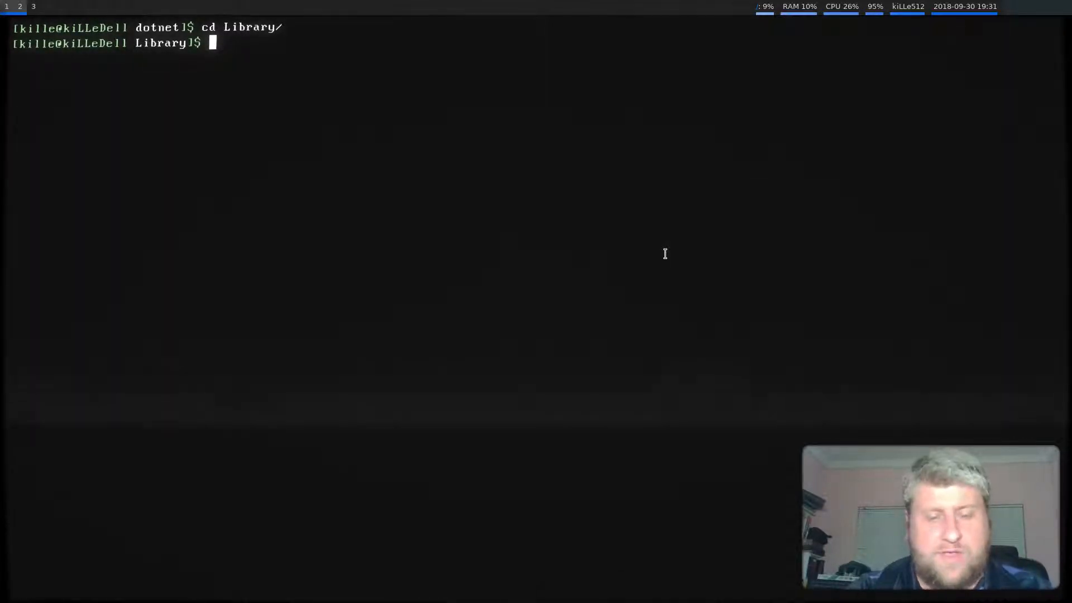
pyautogui.write('ls')
pyautogui.write('mv')
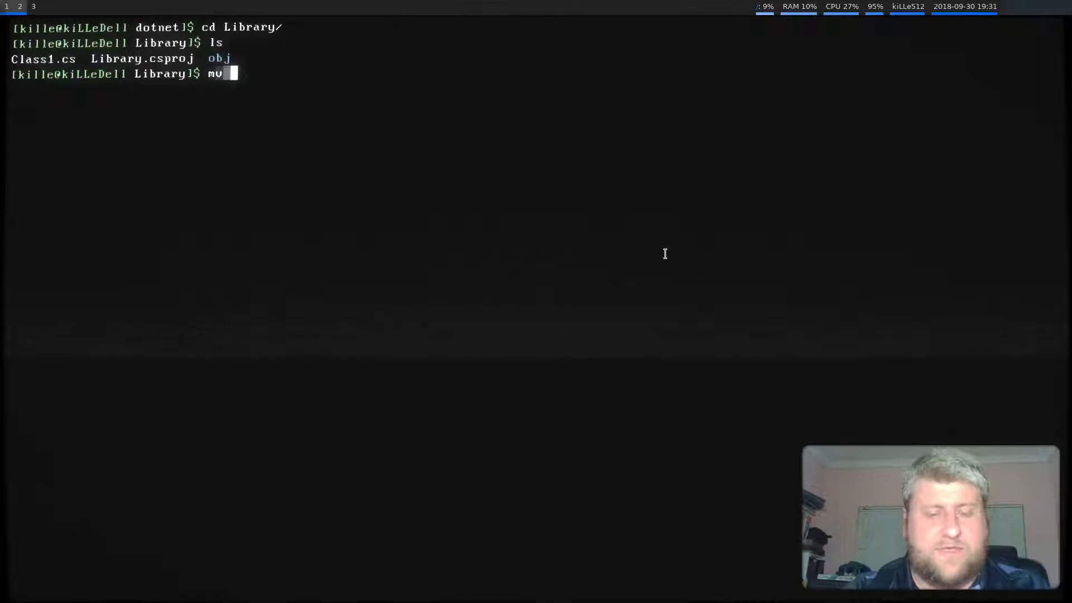
pyautogui.write('Class1.cs')
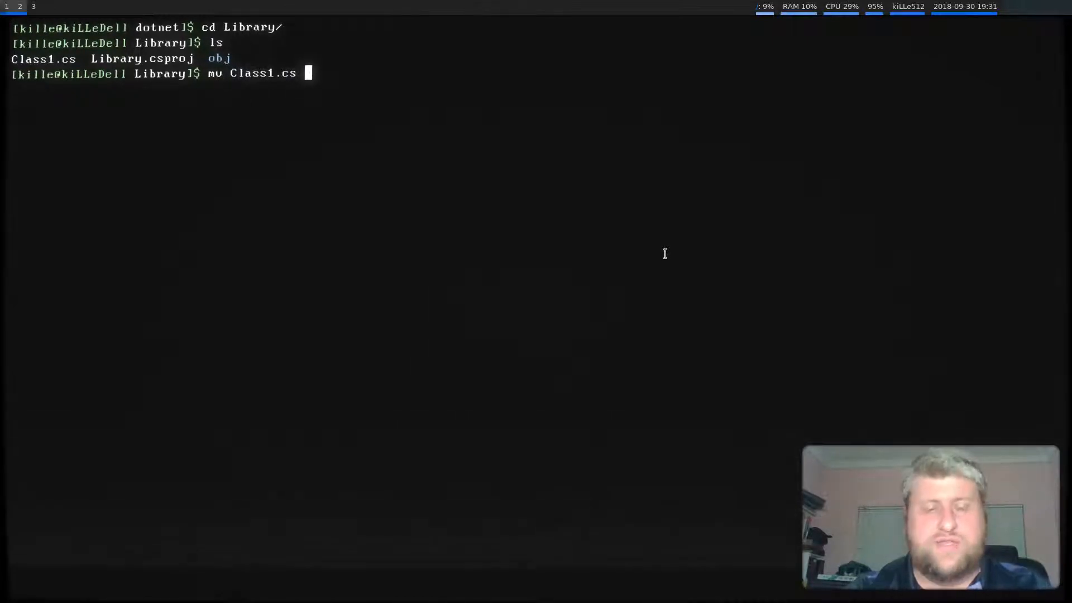
pyautogui.write('TheClass.cs')
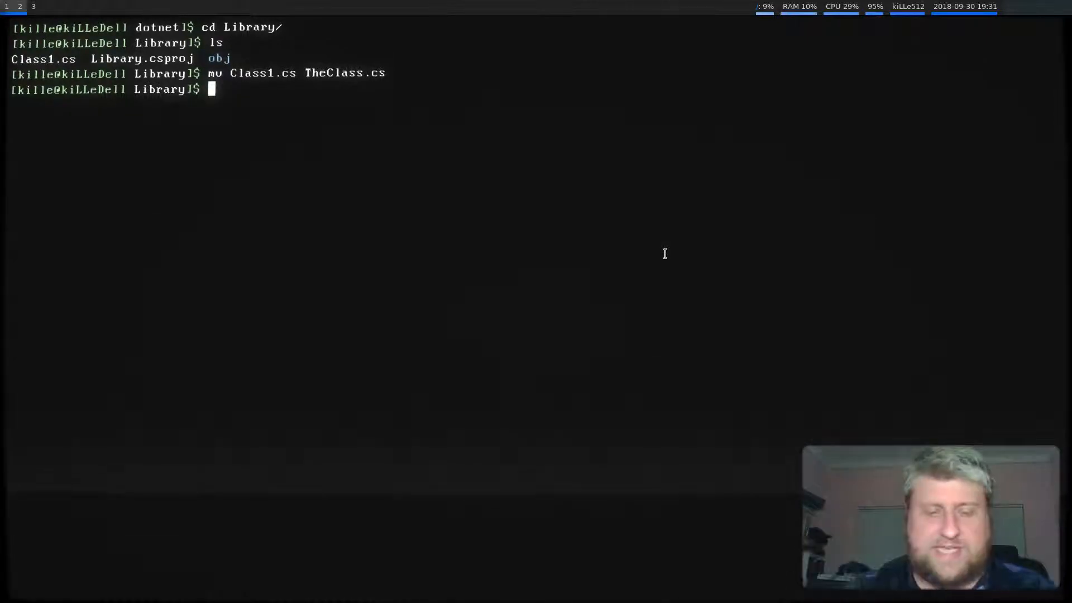
pyautogui.write('nano')
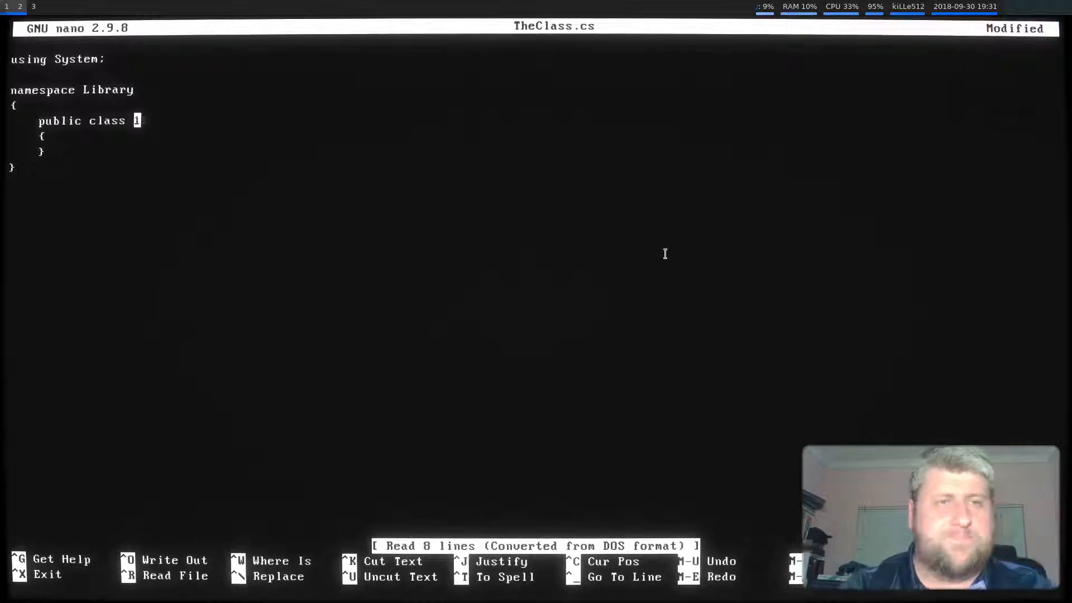
# - Define class TheClass with DoSum(int x, int y) returning x + y
pyautogui.write('TheClass')
pyautogui.write('public int Dos')
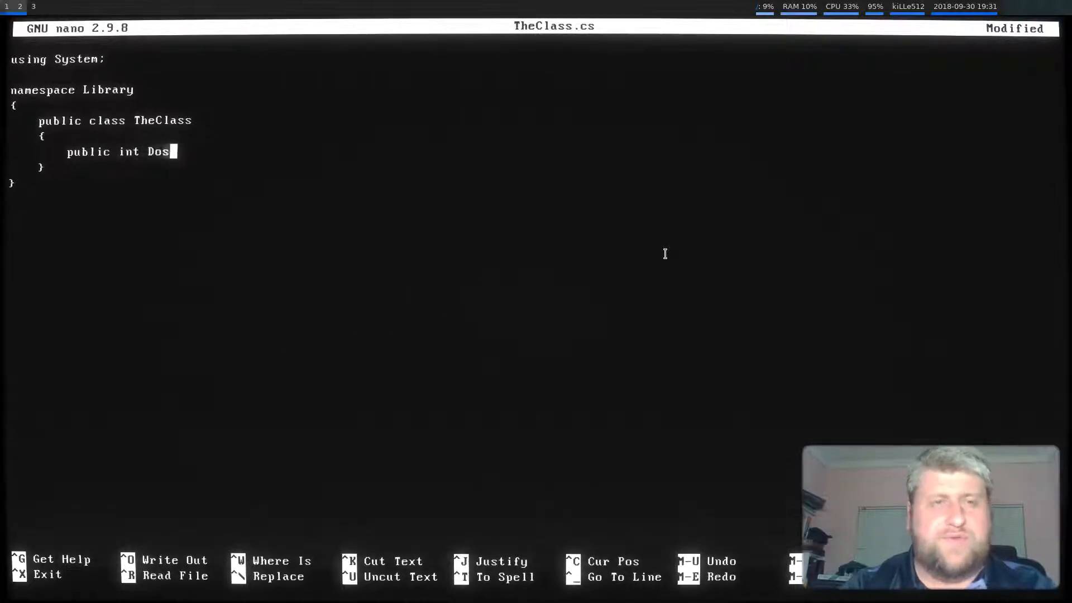
pyautogui.write('Sum(int')
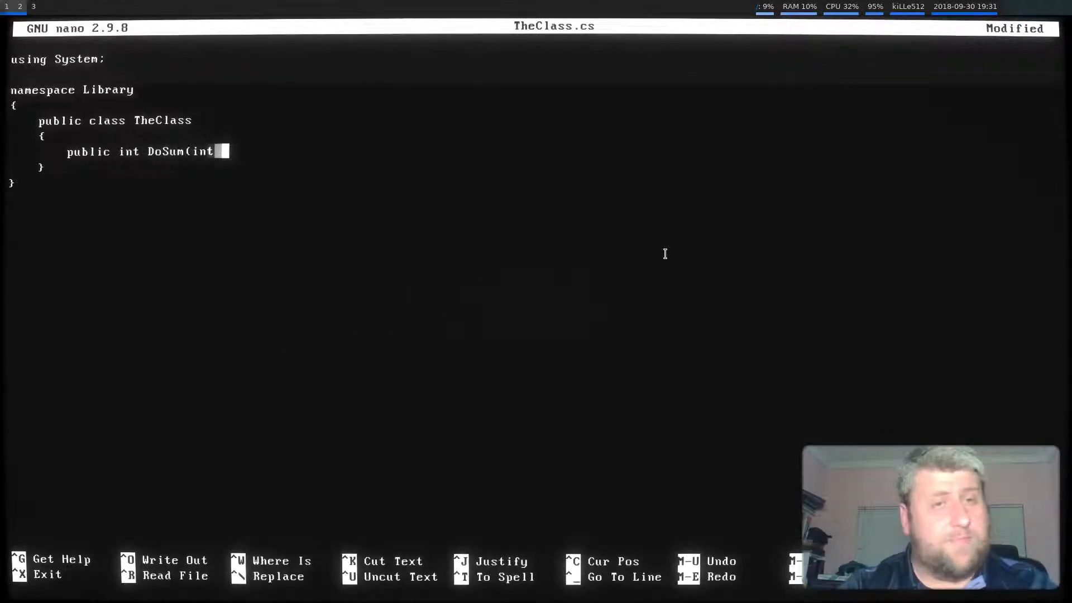
pyautogui.write('x, int y')
pyautogui.write('{')
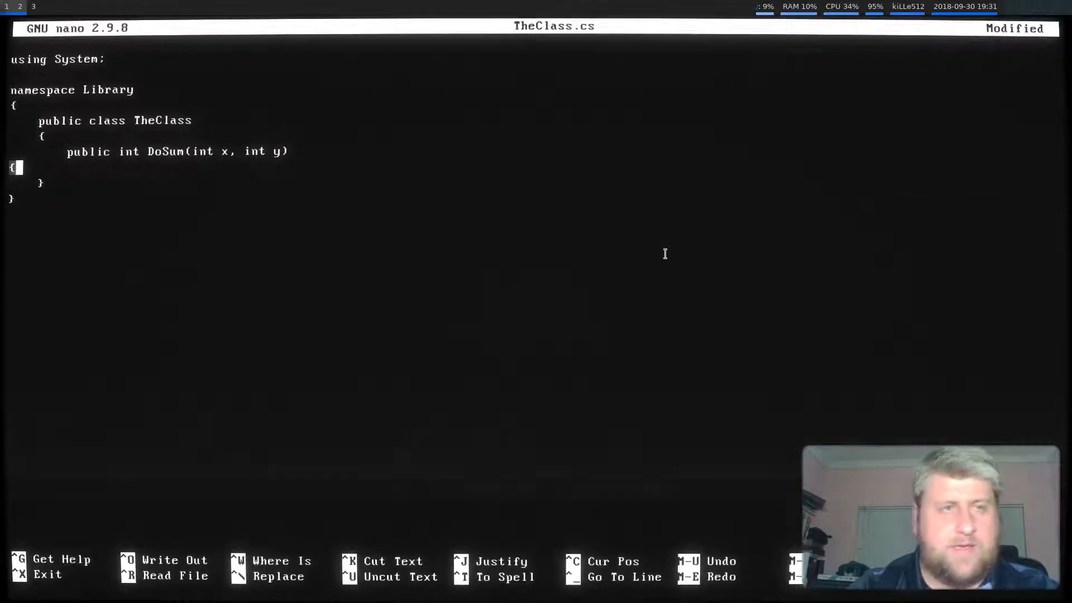
pyautogui.press('Enter')
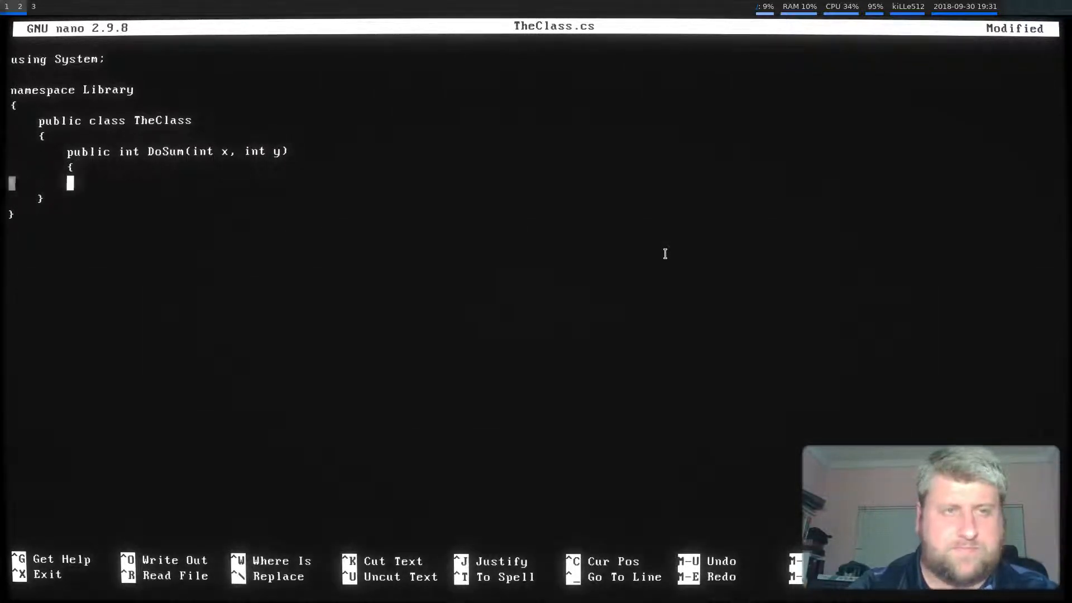
pyautogui.write('return')
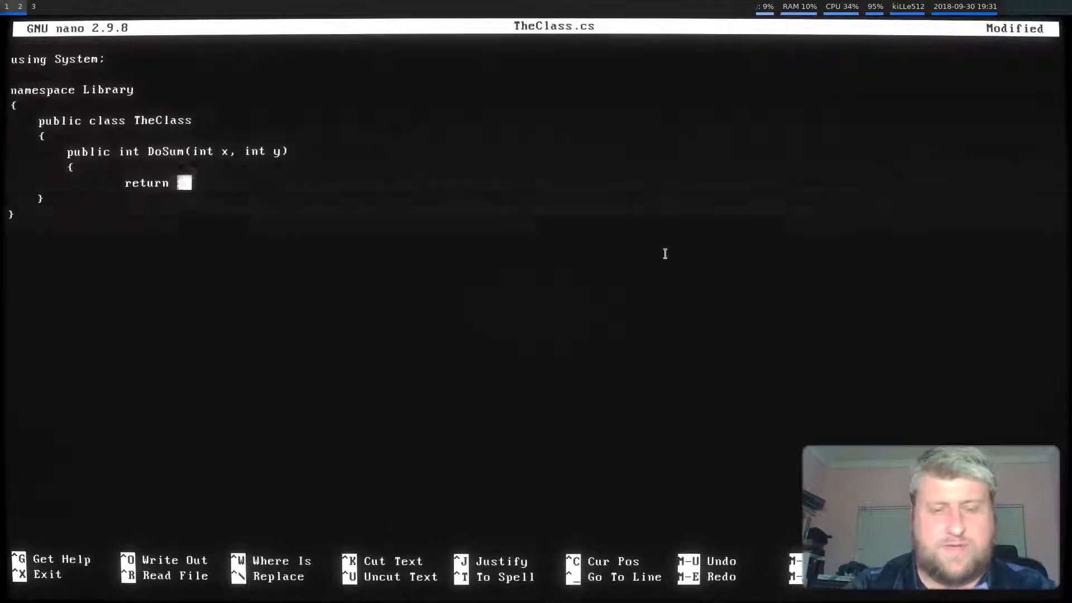
pyautogui.write('x + y')
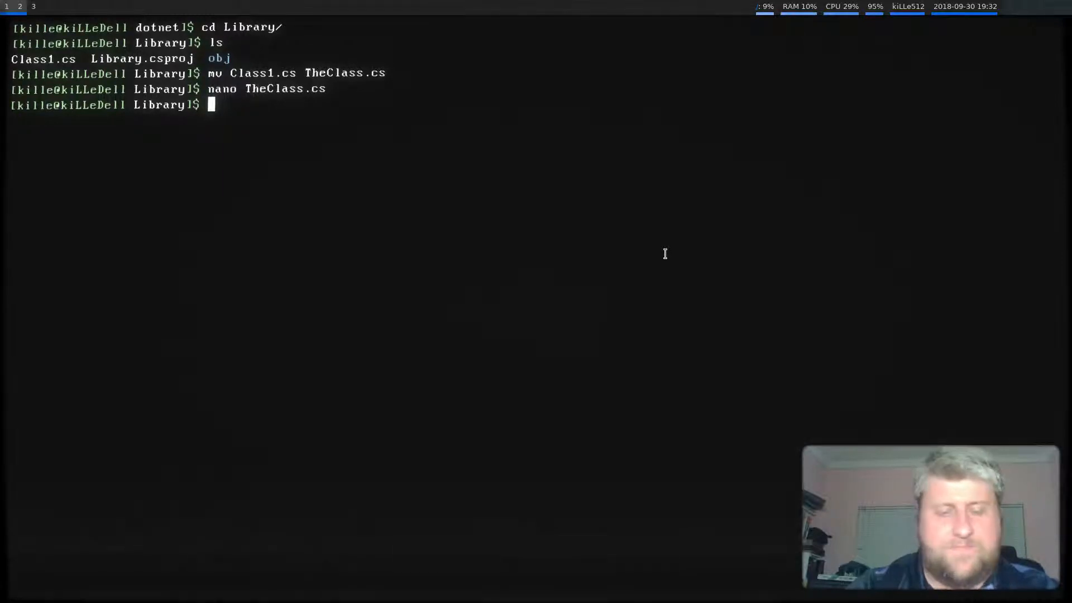
# - In Tests, rename UnitTest1.cs to TheClassTests.cs and load it in nano
pyautogui.write('cd ../Tests/')
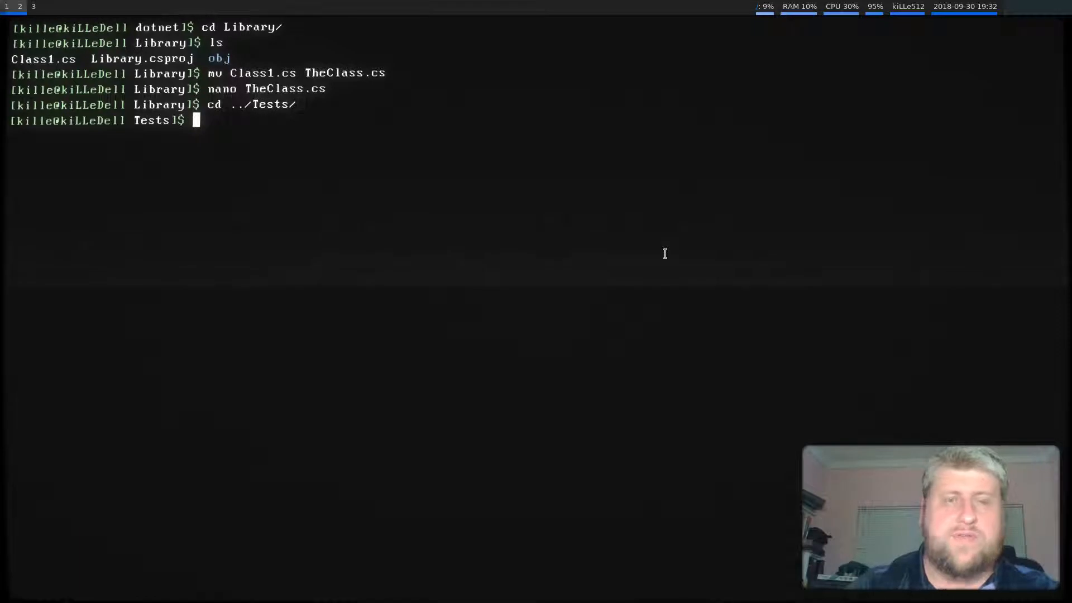
pyautogui.write('ls')
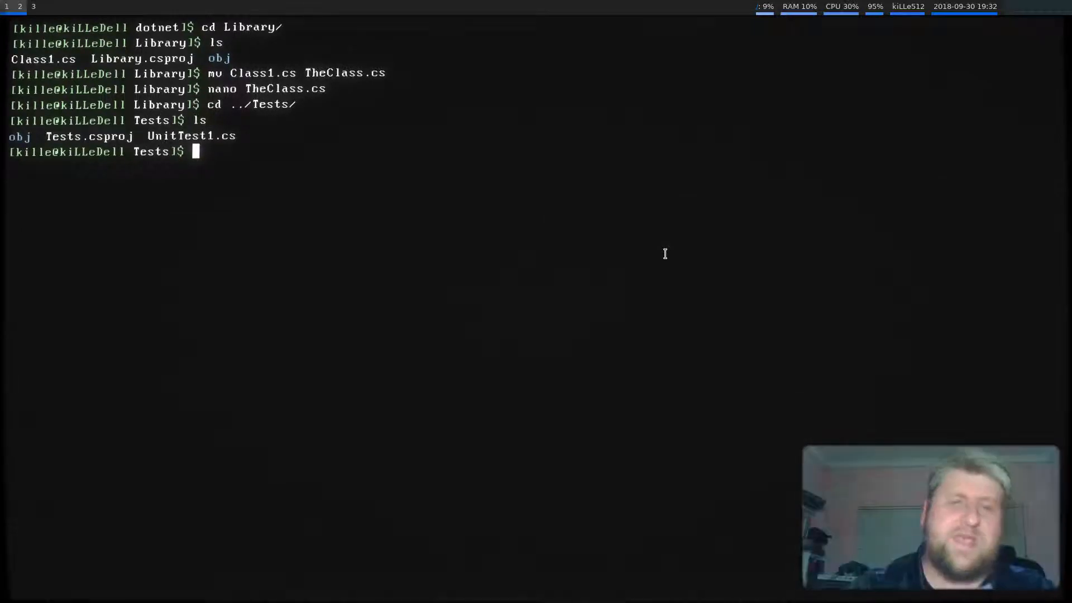
pyautogui.write('mv')
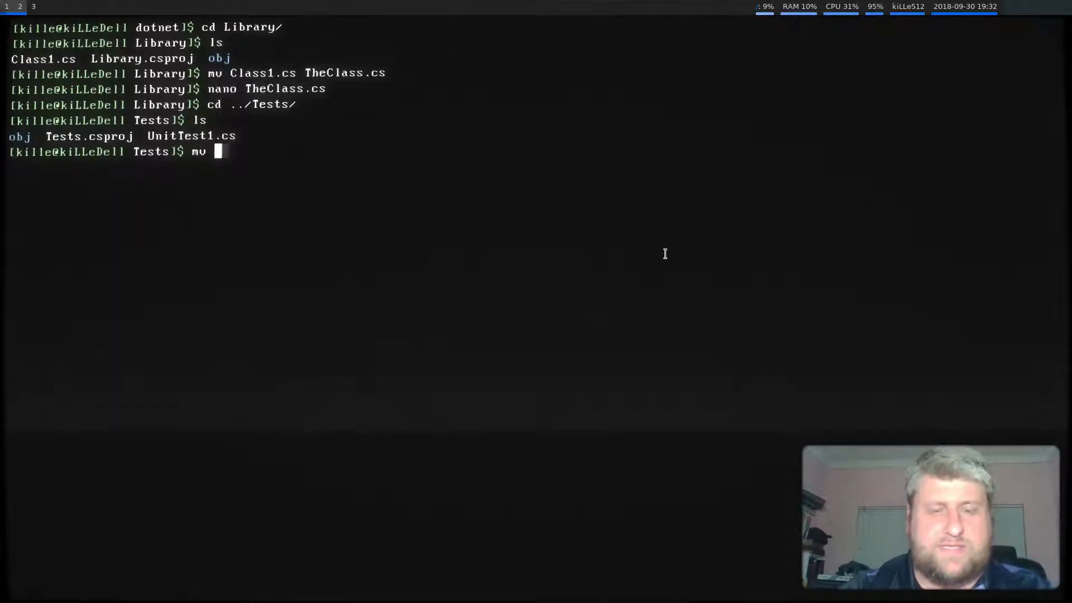
pyautogui.write('UnitTest1.cs T')
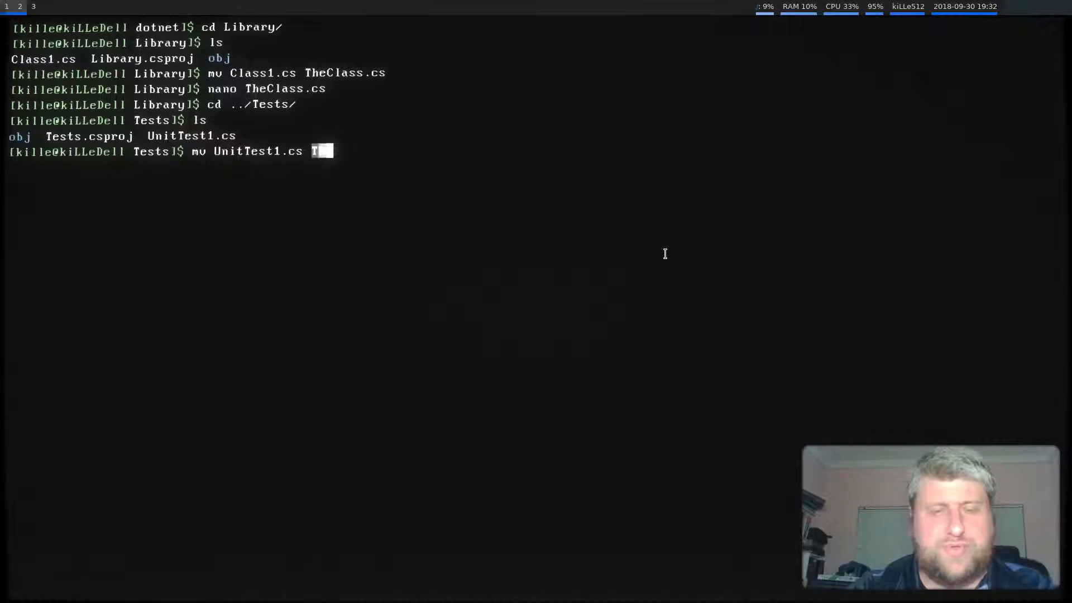
pyautogui.write('TheClassTests.cs')
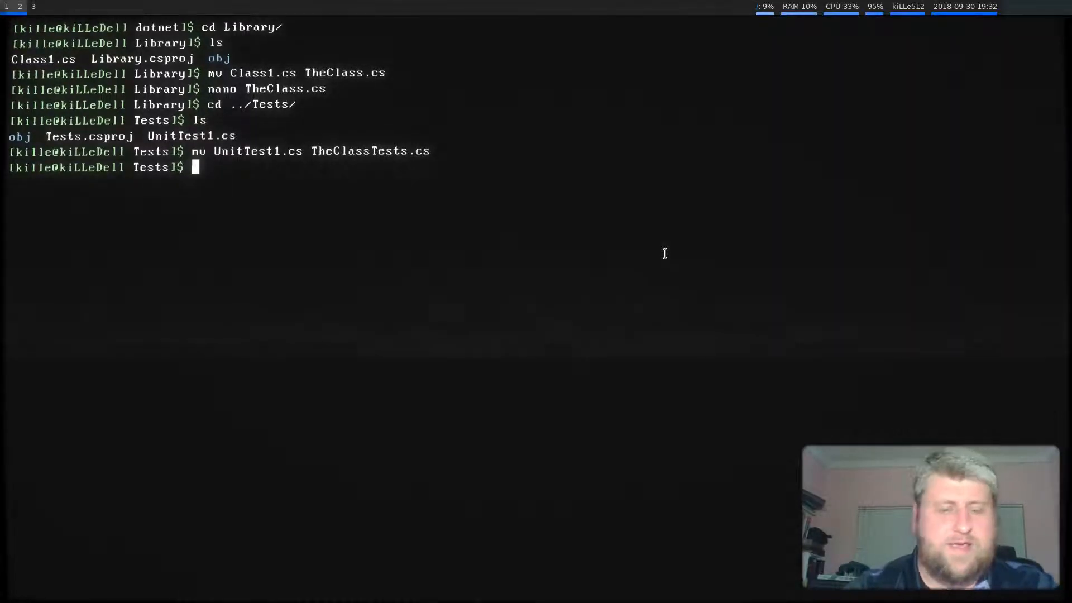
pyautogui.write('nano')
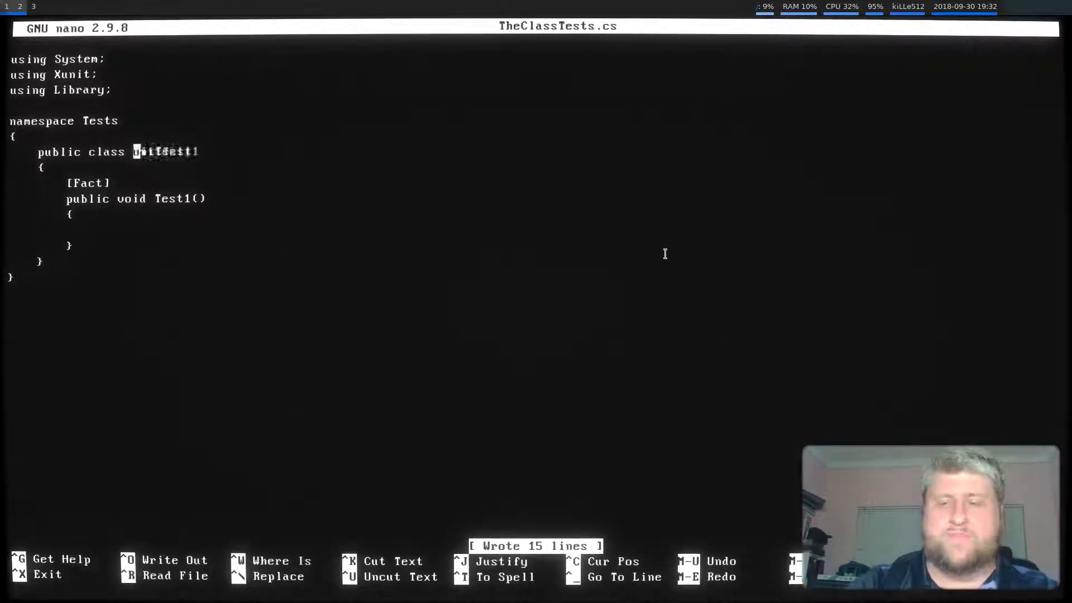
# - Rename the test class from UnitTest1 to TheClassTests
pyautogui.press('Delete')
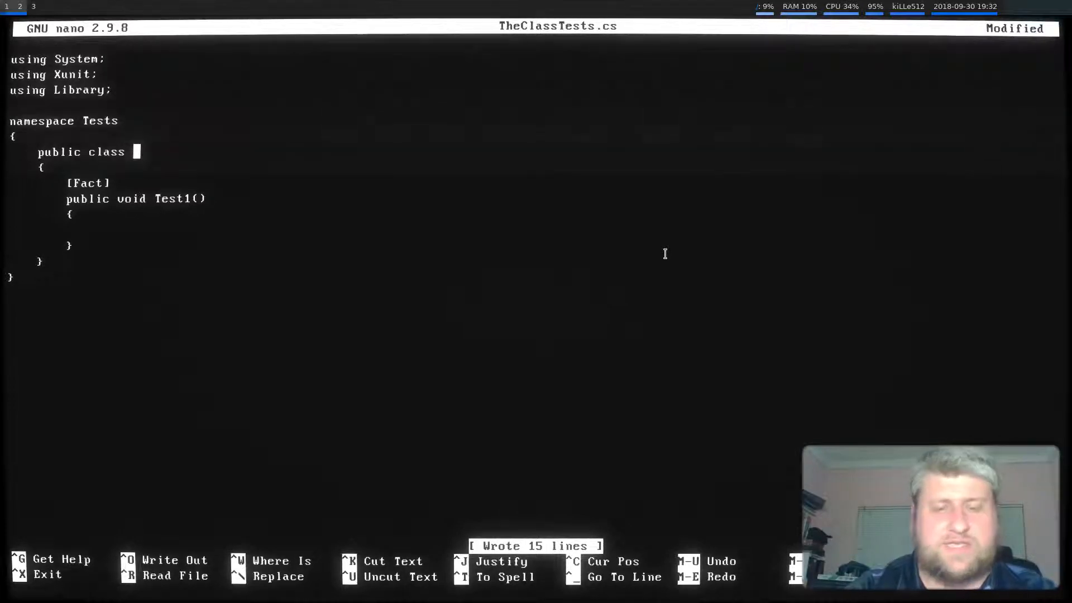
pyautogui.write('T')
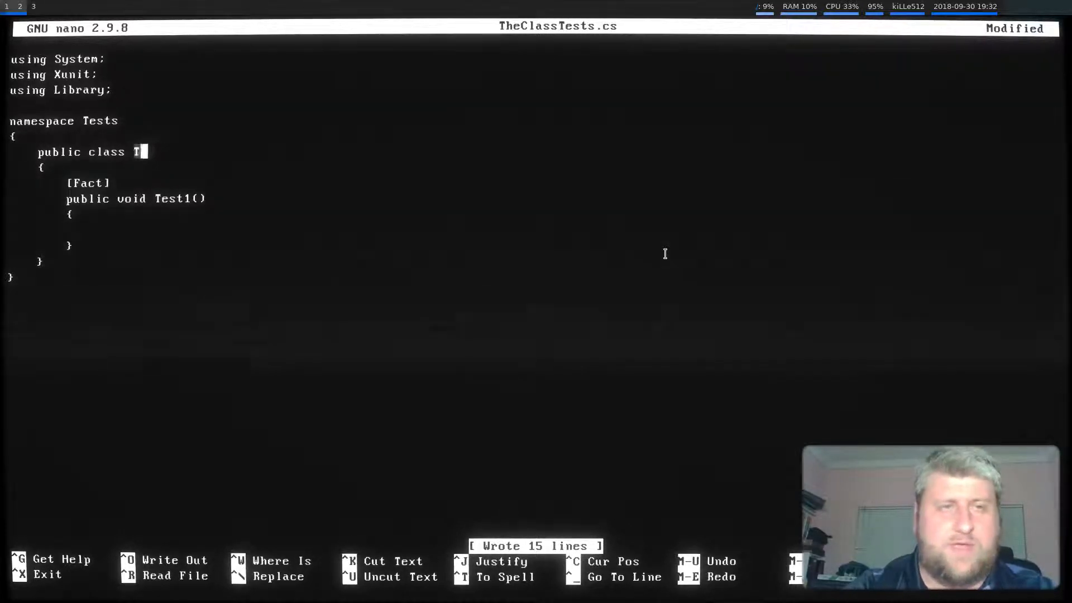
pyautogui.write('heClassTests')
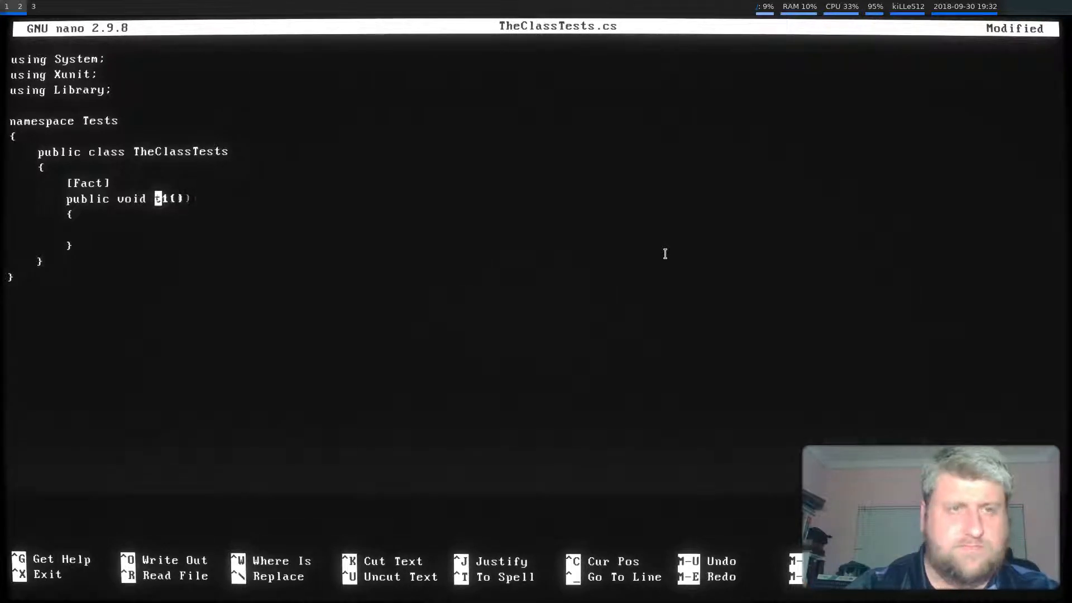
# - Rename the test to DoSum_WhenGivenTwoInts_ShouldReturnSum(int x, int y, int expected)
pyautogui.press('BackSpace')
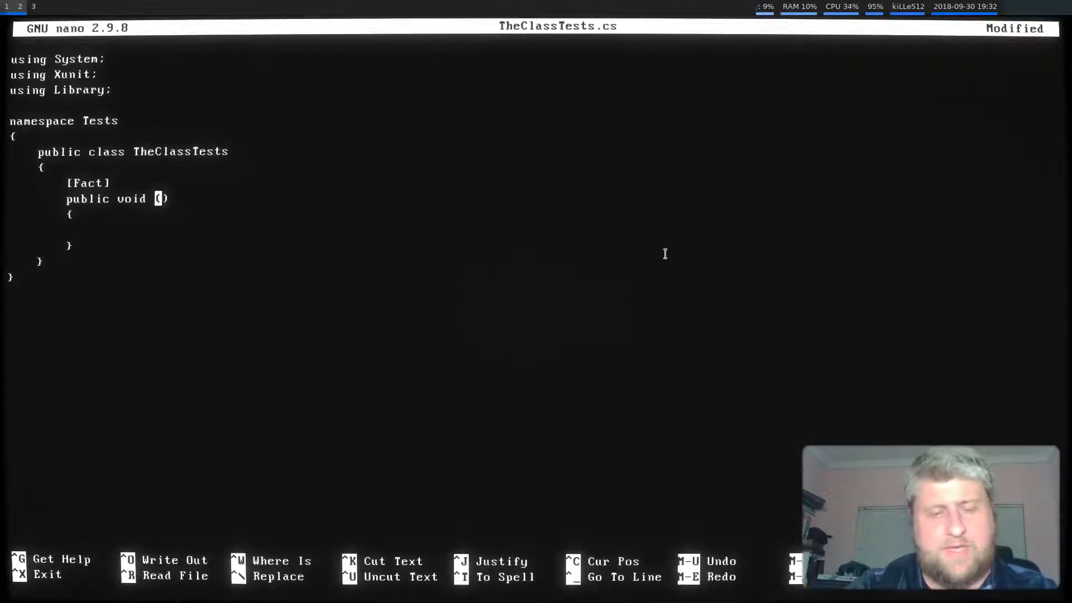
pyautogui.write('DoSum_Wh')
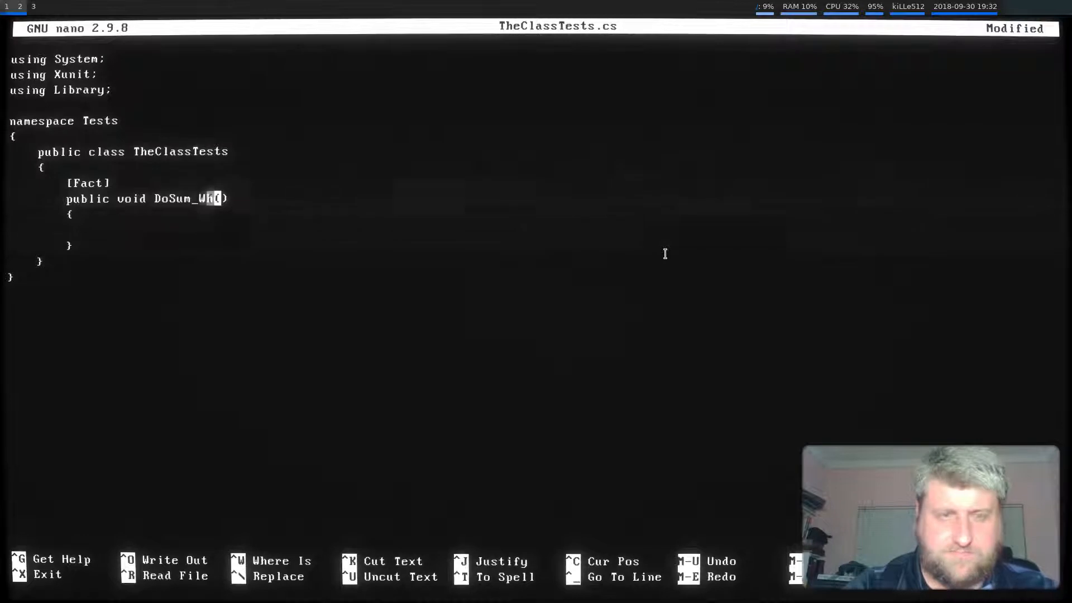
pyautogui.write('enGivenTo')
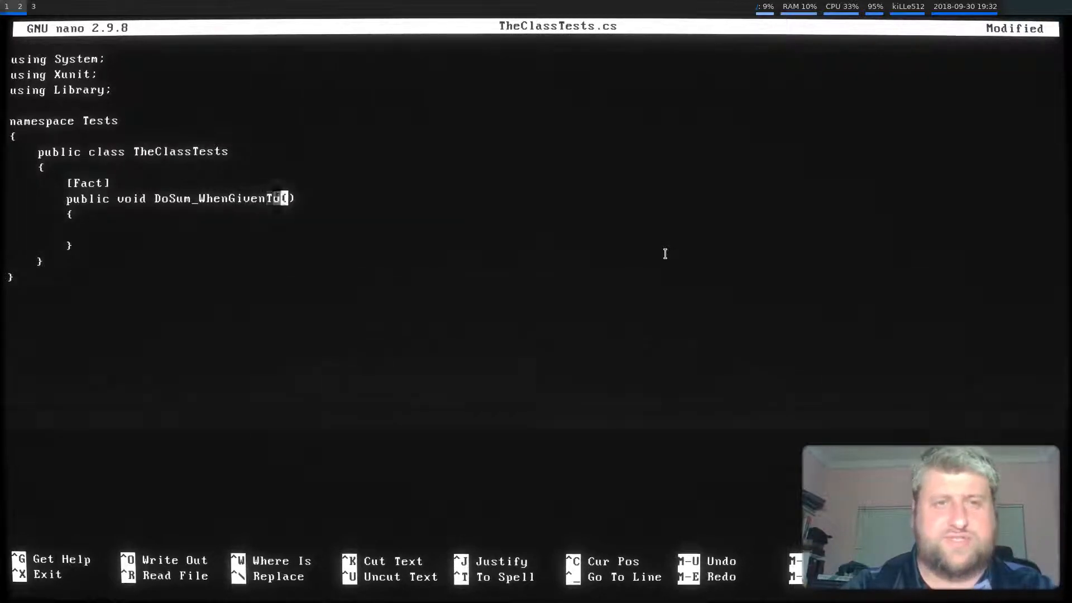
pyautogui.write('oInts_Shoul')
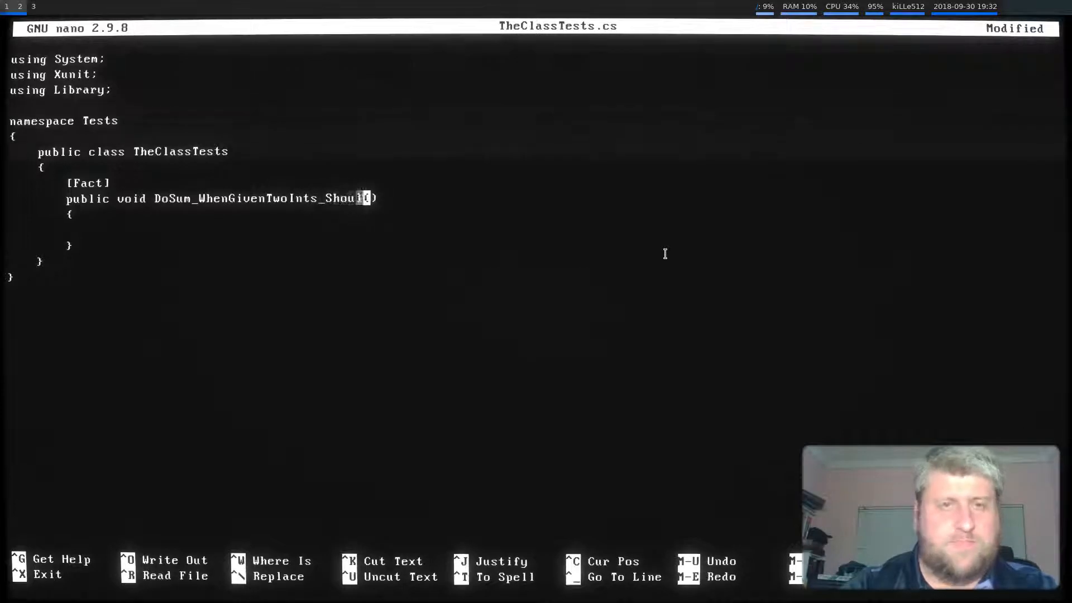
pyautogui.write('Return')
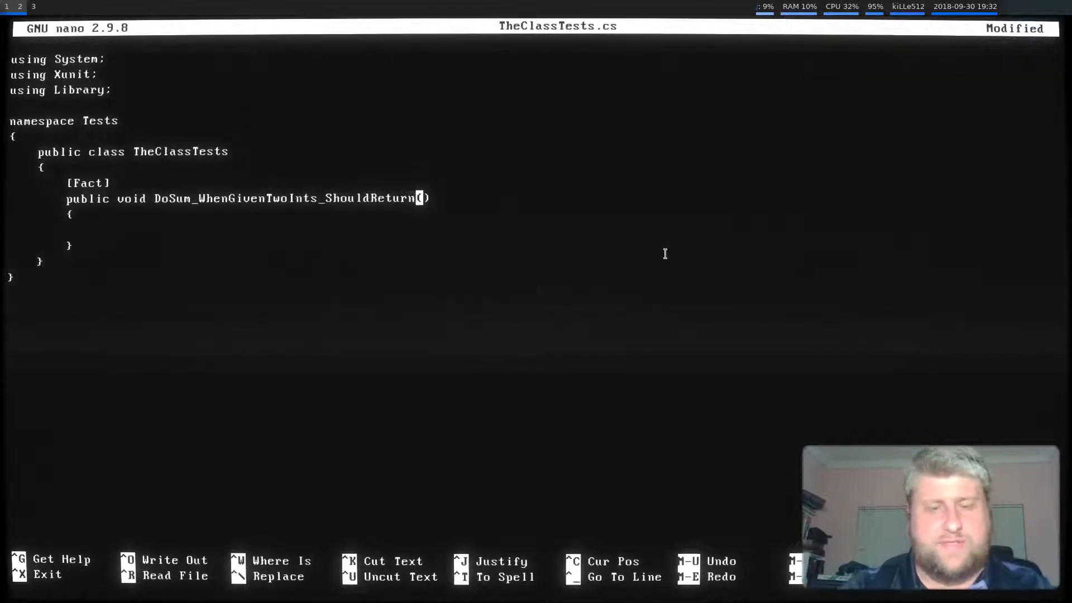
pyautogui.write('Sum')
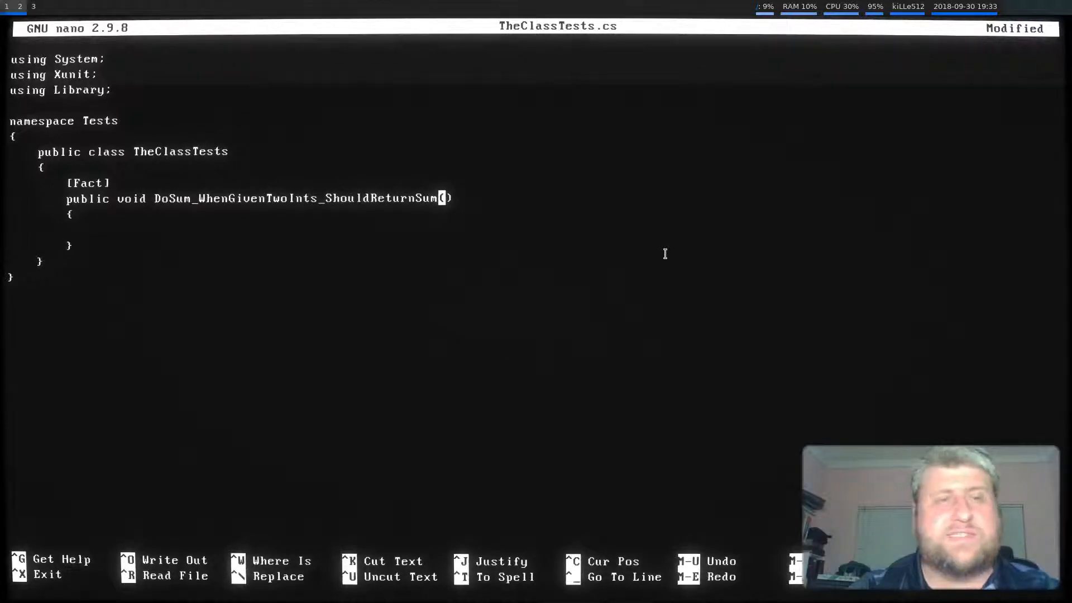
pyautogui.write('int')
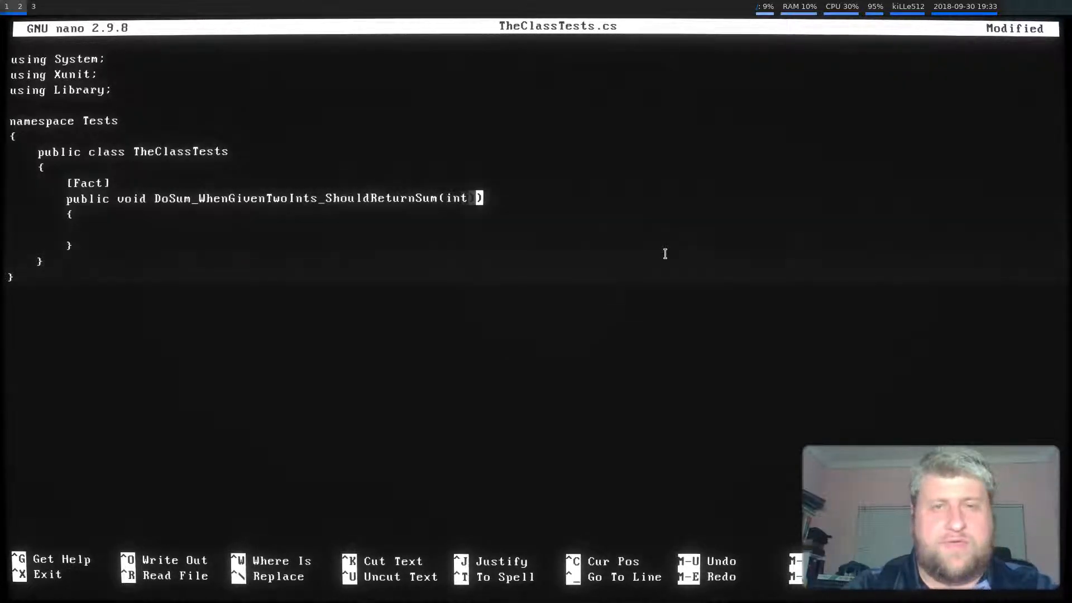
pyautogui.write('x, int y, int')
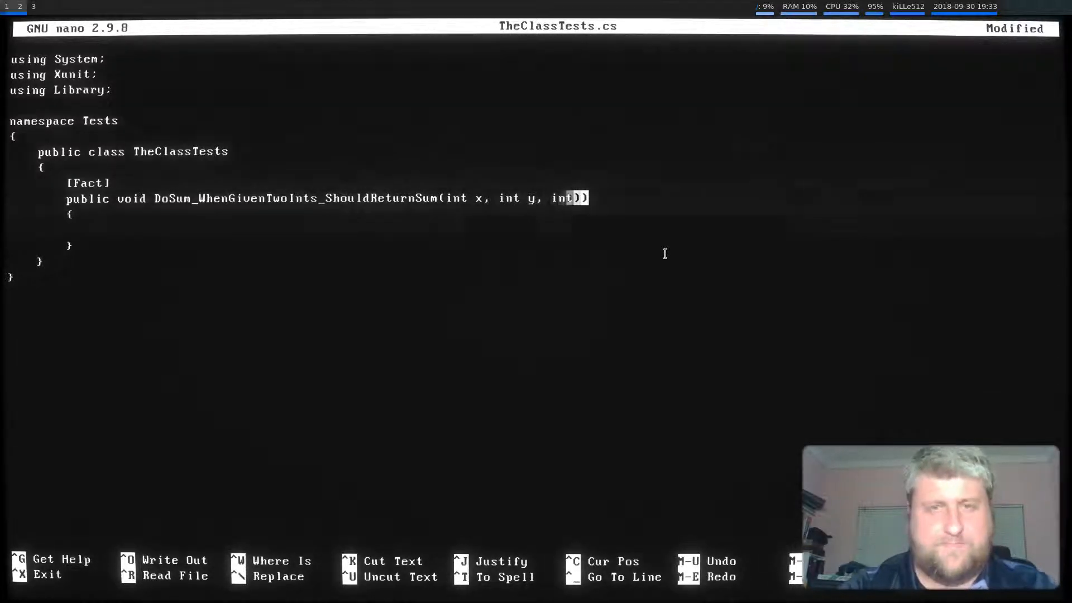
pyautogui.write('expected')
pyautogui.click(88, 183)
pyautogui.write('[Theory')
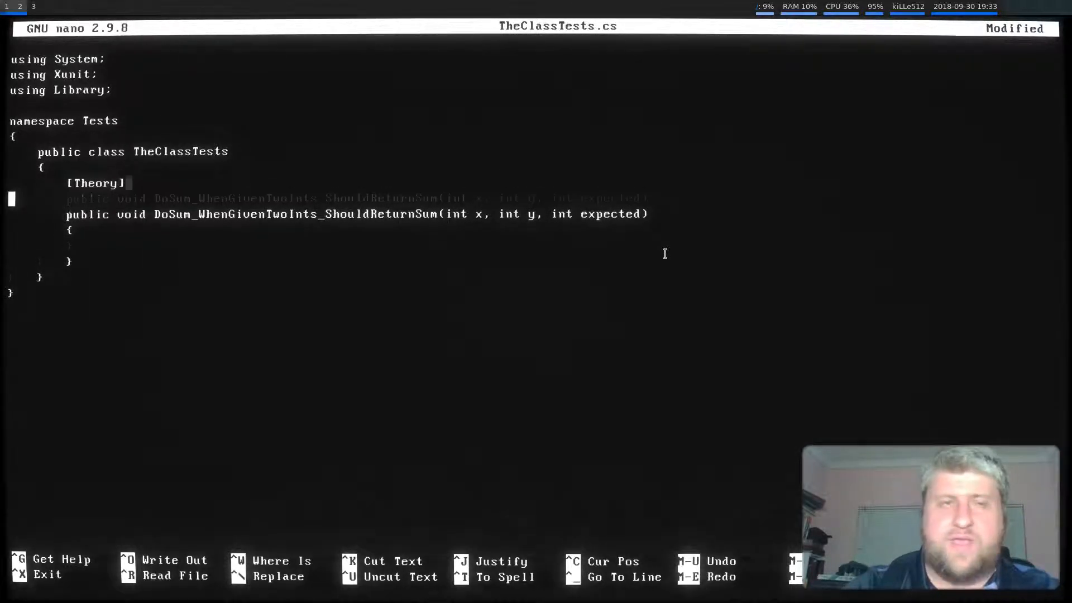
# - Add InlineData rows (1,1,2), (-2,-3,-5) and (-2,2,0) above the test method
pyautogui.write('[Inlin')
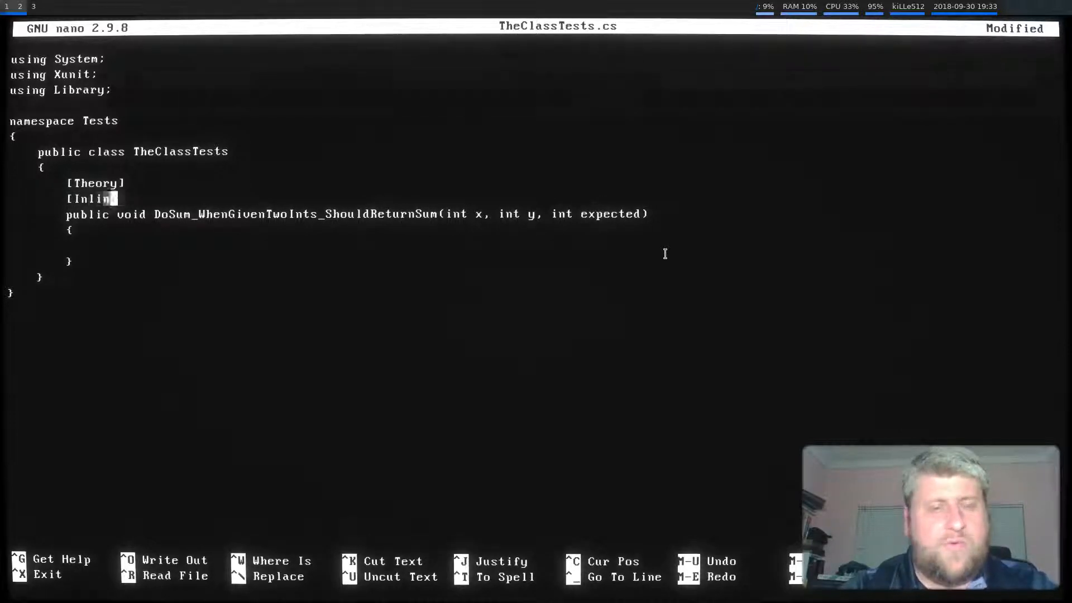
pyautogui.write('eData')
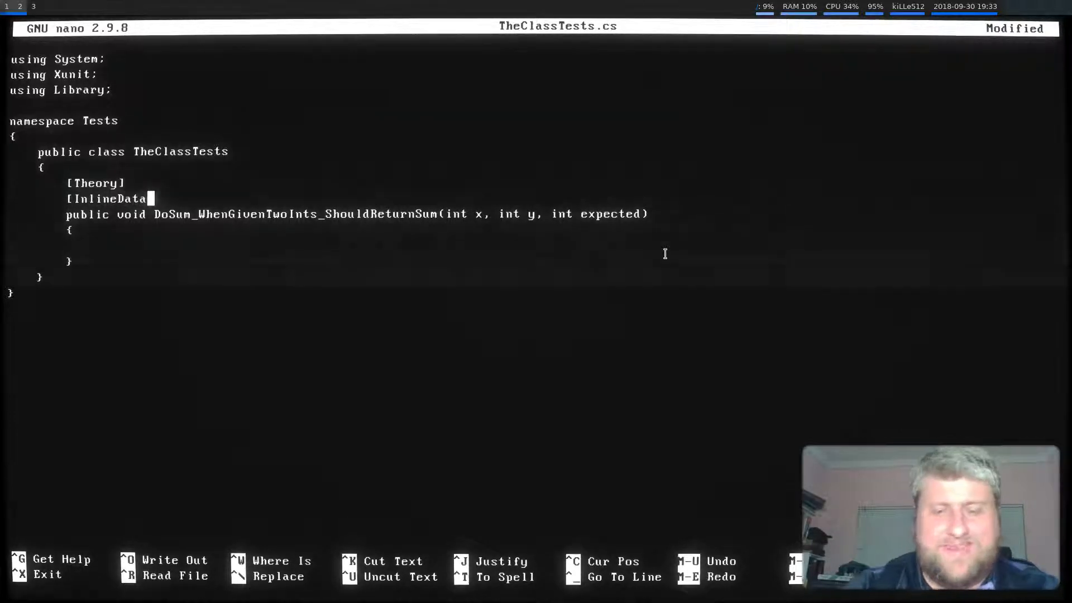
pyautogui.write('(1,1,')
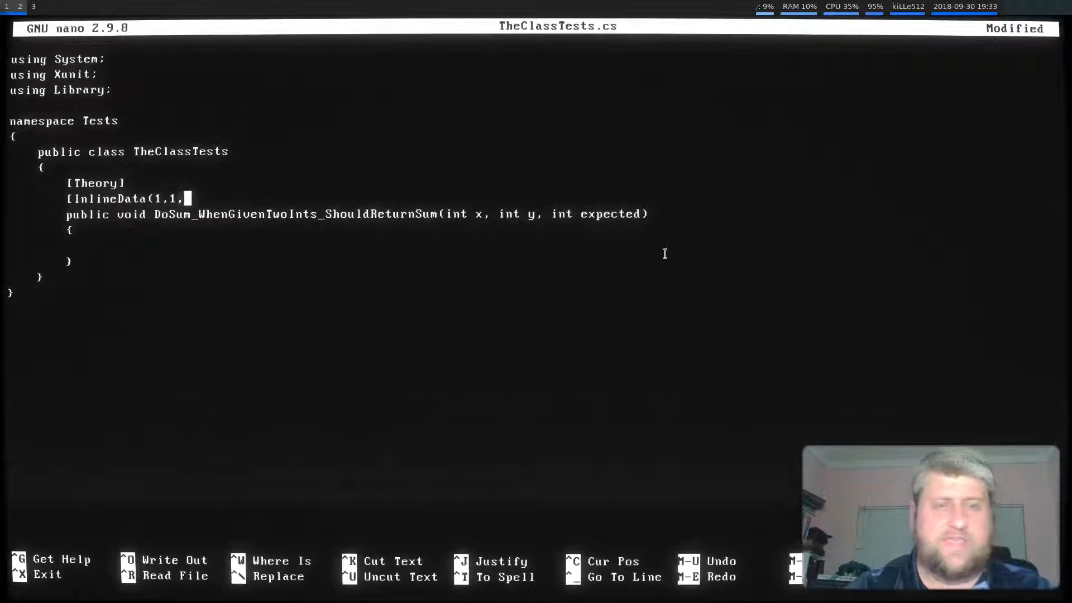
pyautogui.write('2)]')
pyautogui.write('[I')
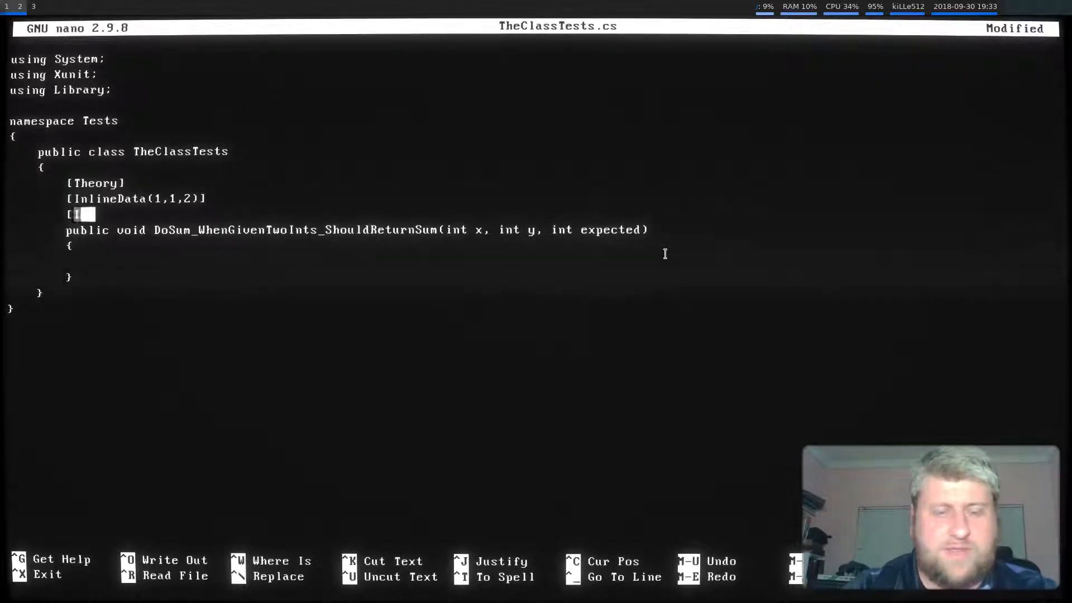
pyautogui.write('nlineData')
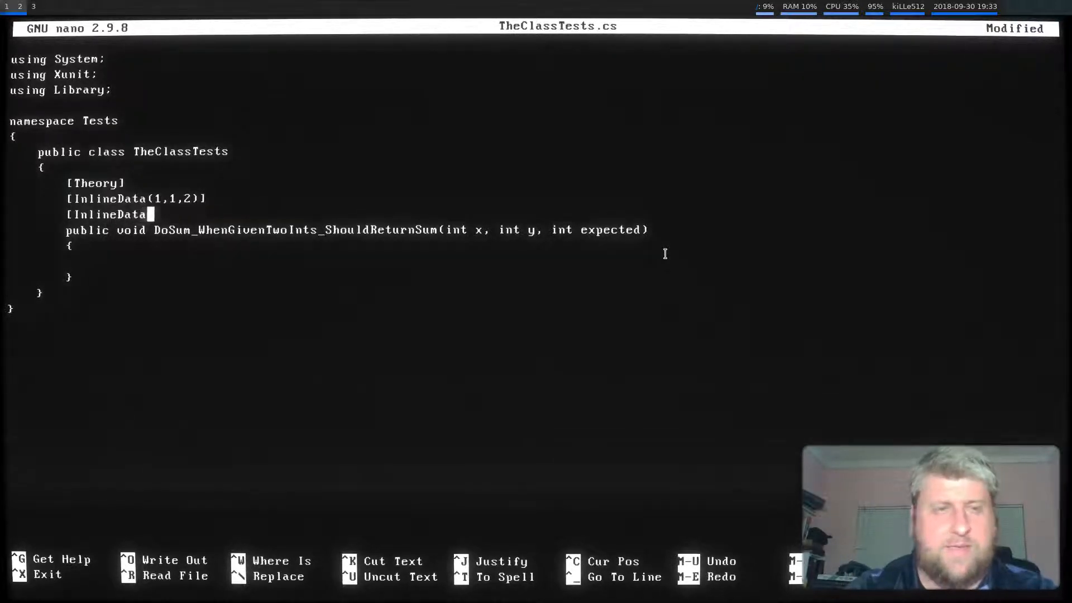
pyautogui.write('(-2')
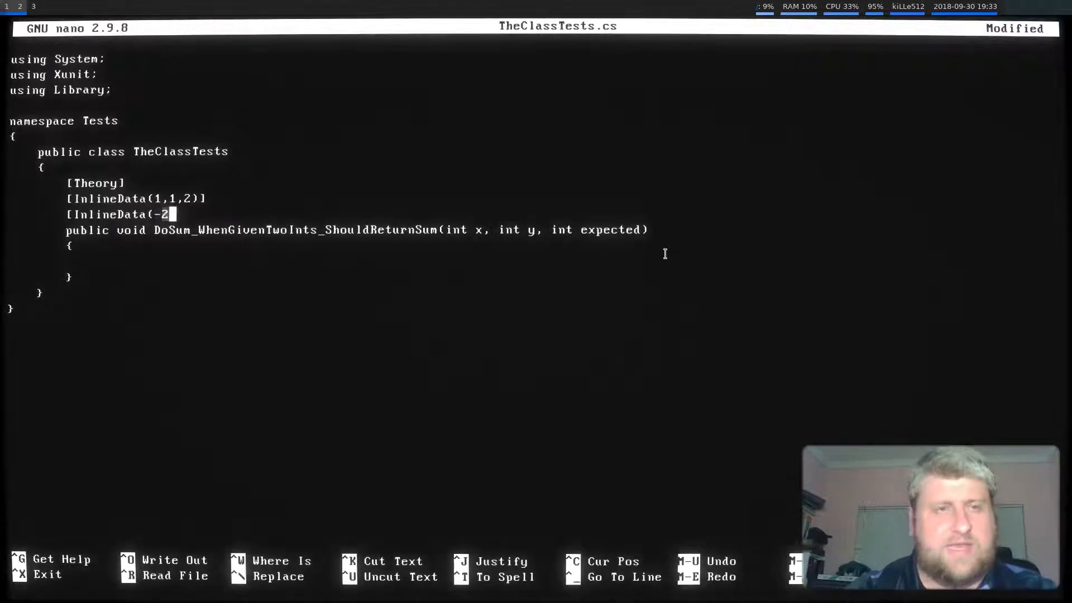
pyautogui.write(',-3,')
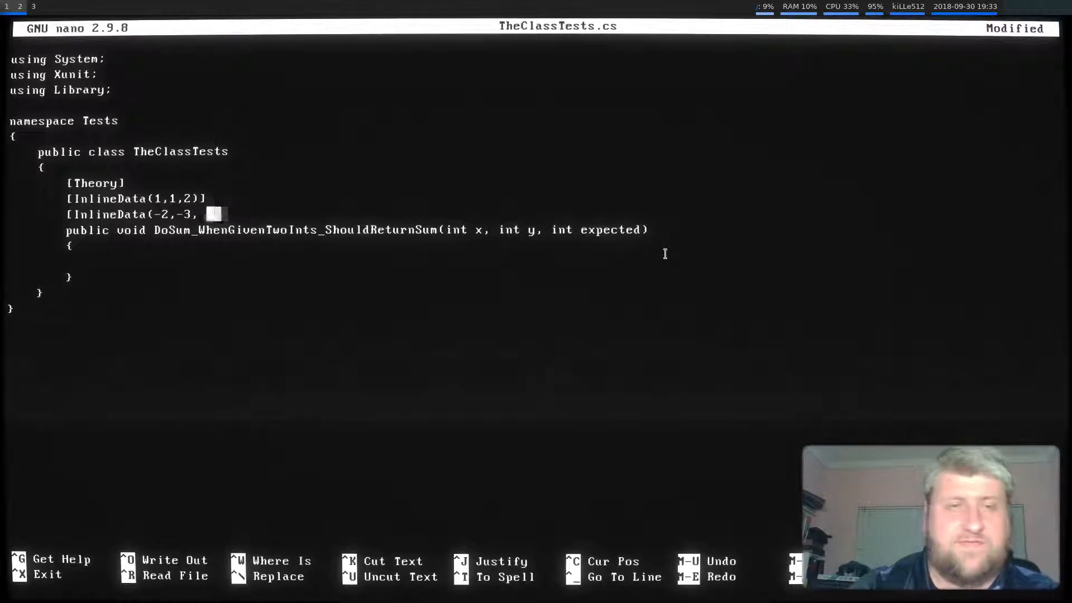
pyautogui.write('-5)]')
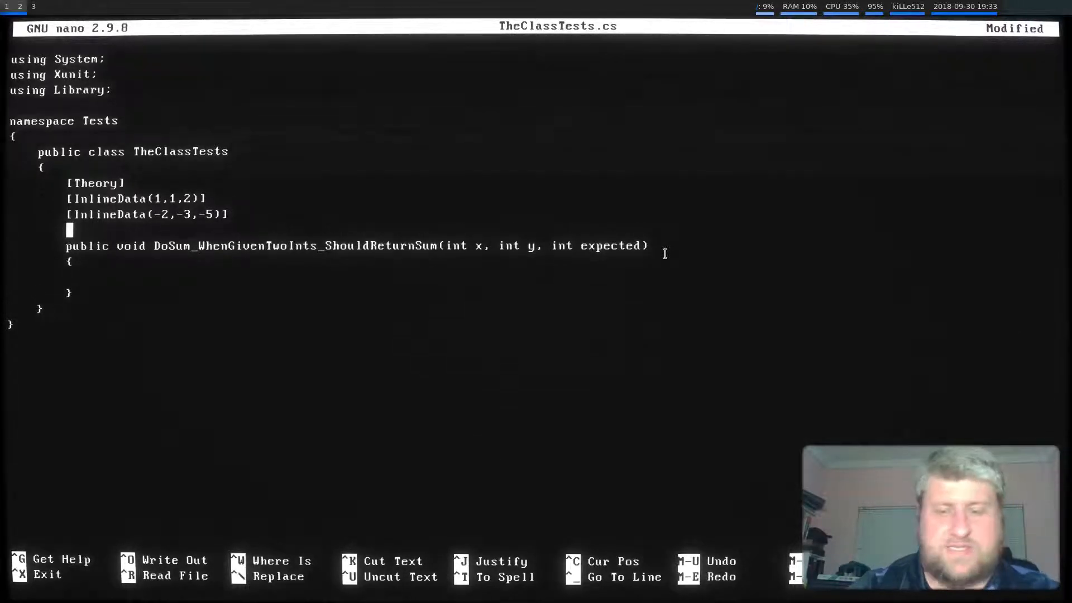
pyautogui.write('[InlineDat')
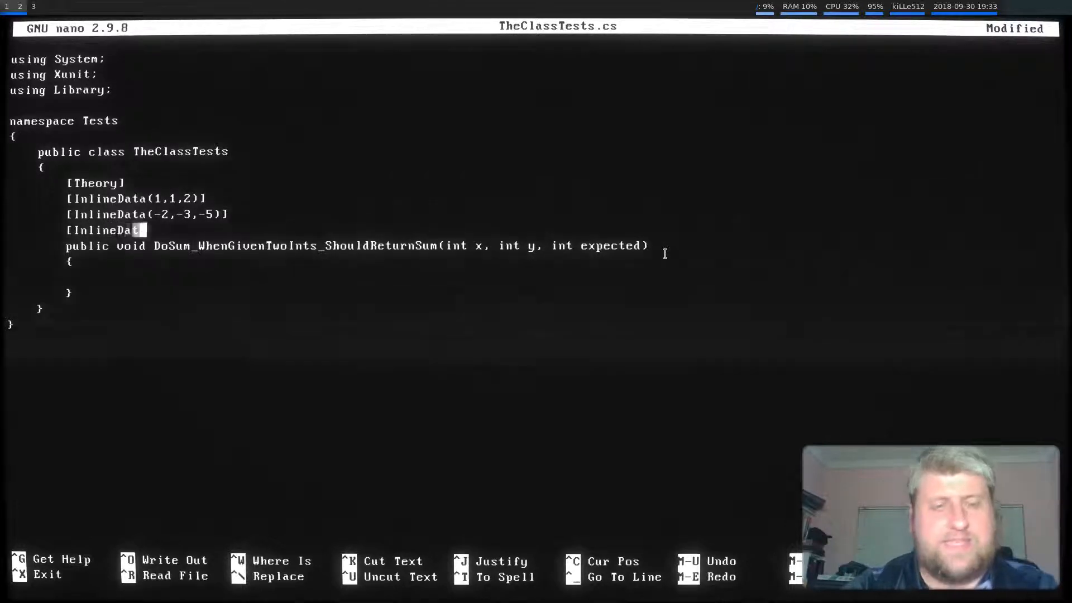
pyautogui.write('(-')
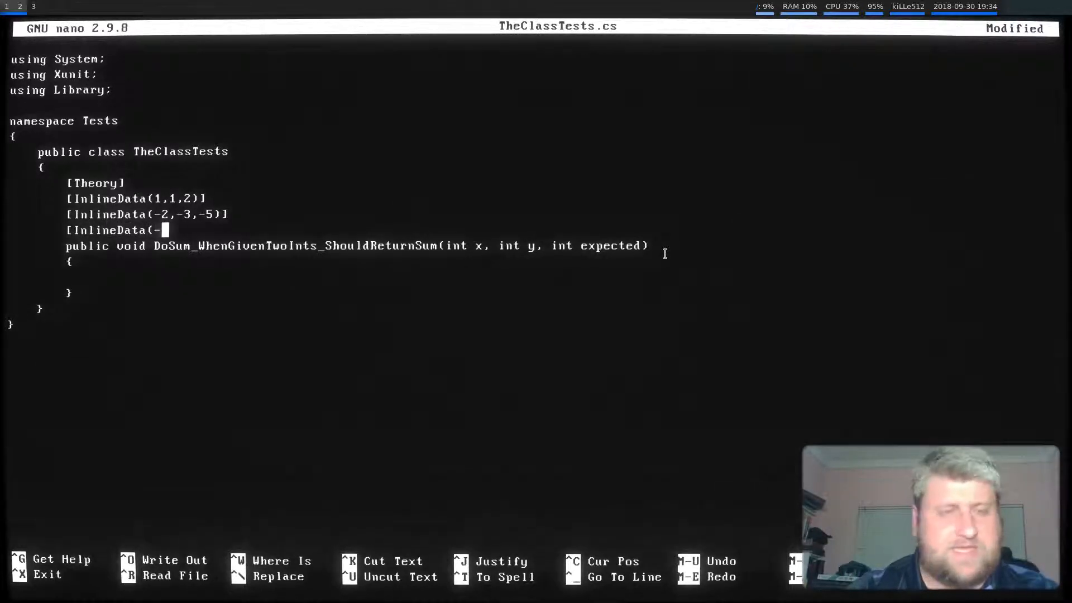
pyautogui.write('2,2,')
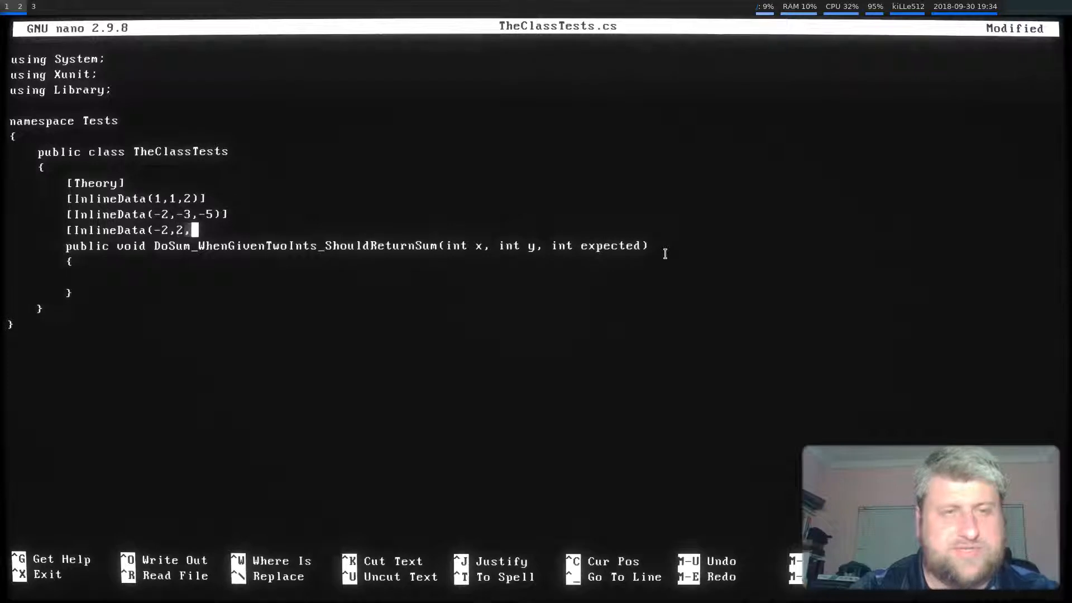
pyautogui.write('0)]')
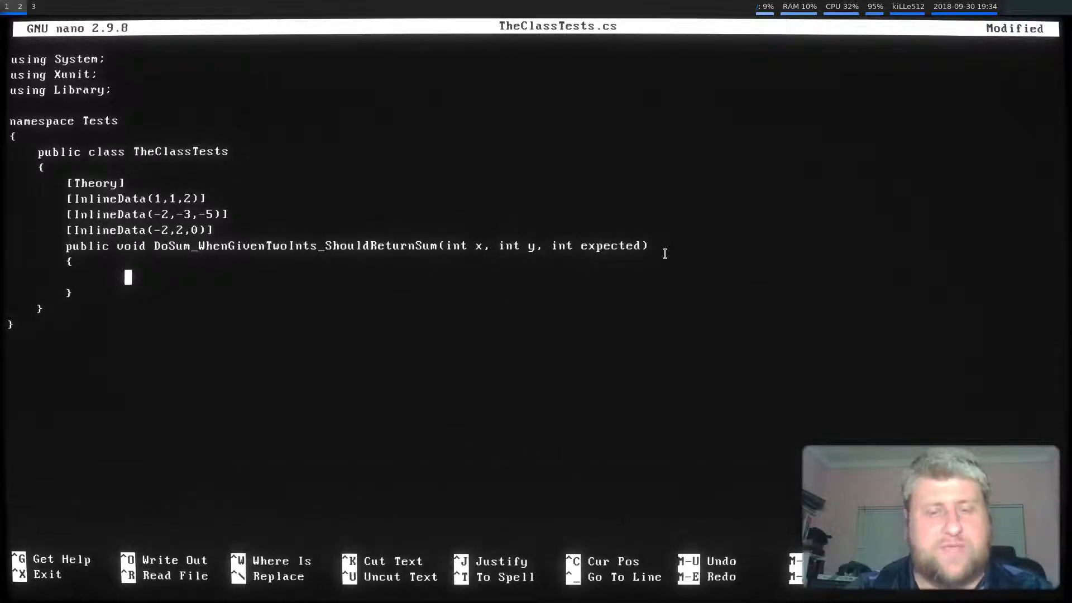
# - Create var theClass = new TheClass() and var sum = theClass.DoSum(x, y)
pyautogui.write('var the')
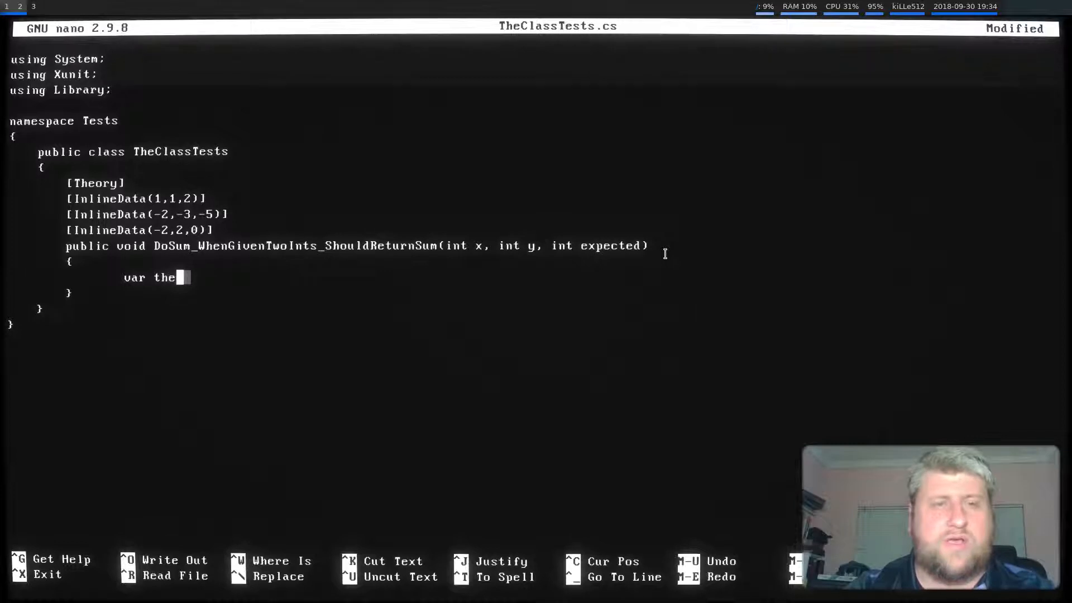
pyautogui.write('Class =')
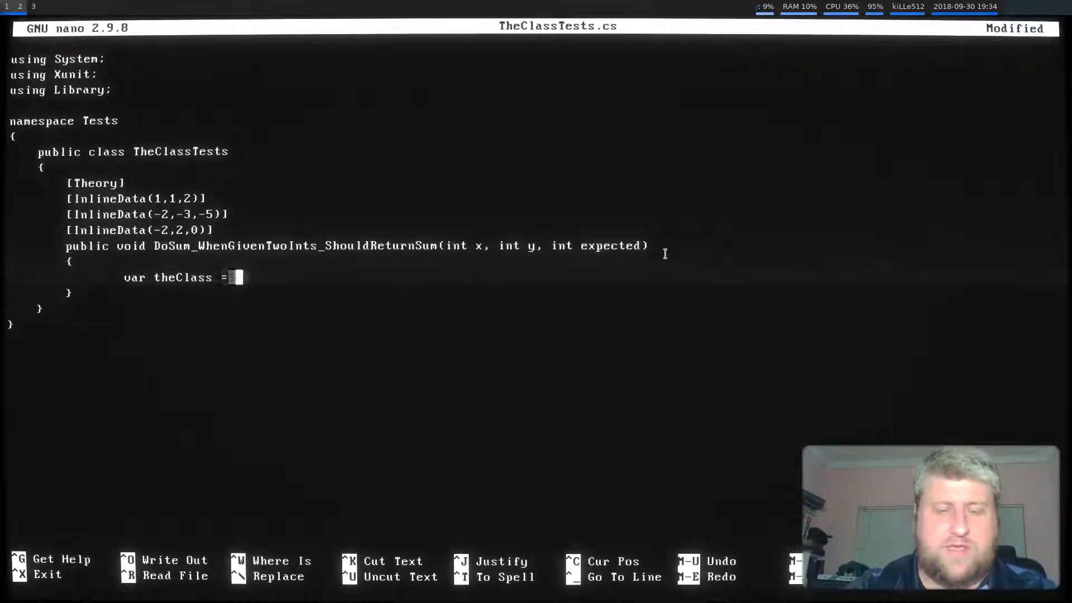
pyautogui.write('new Th')
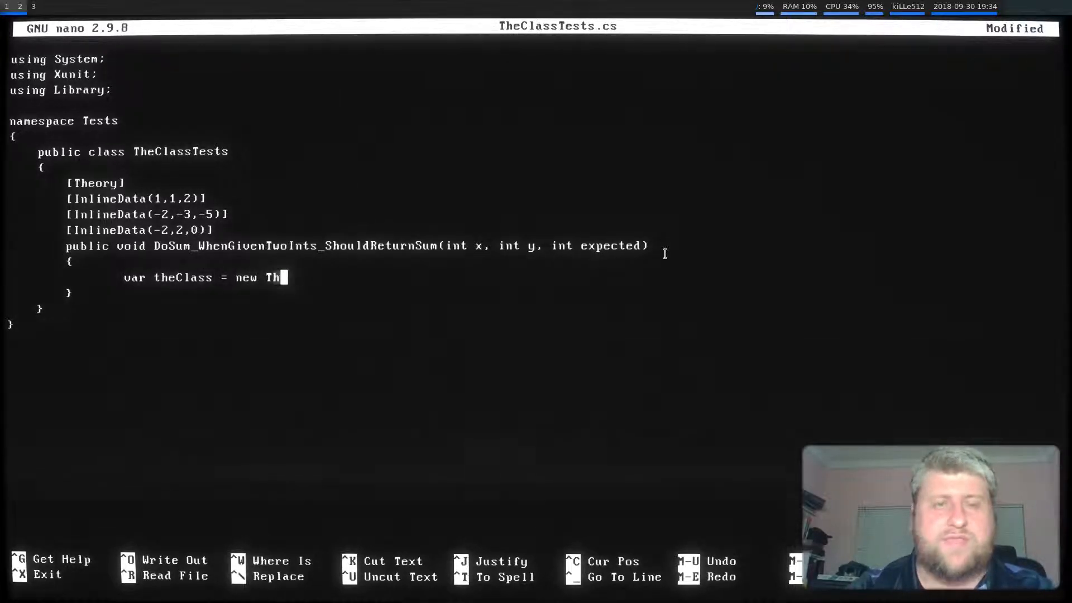
pyautogui.write('eClass();')
pyautogui.write('var sum =')
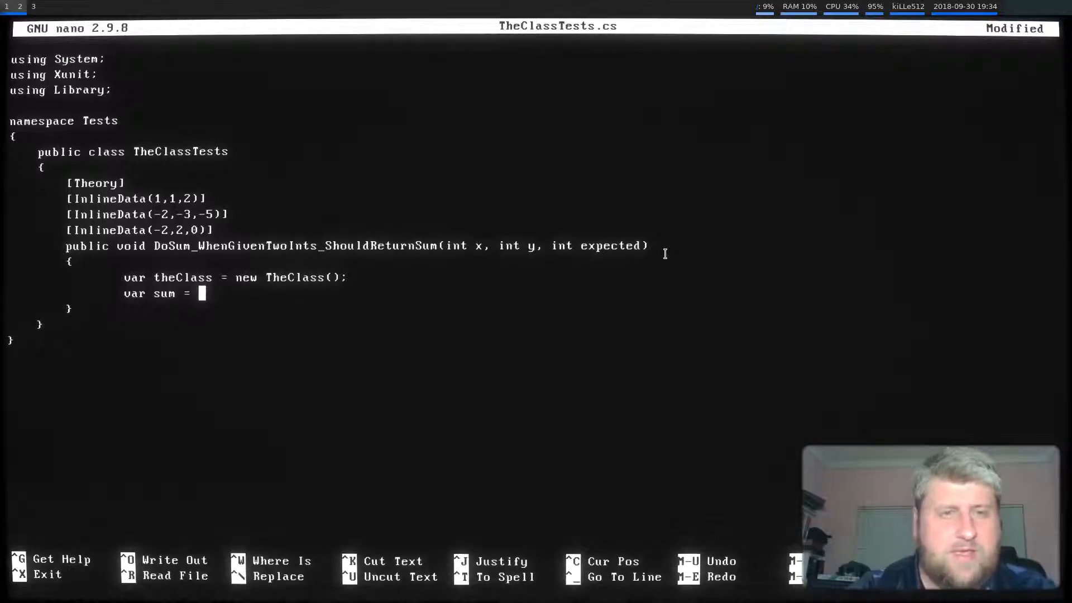
pyautogui.write('theClass')
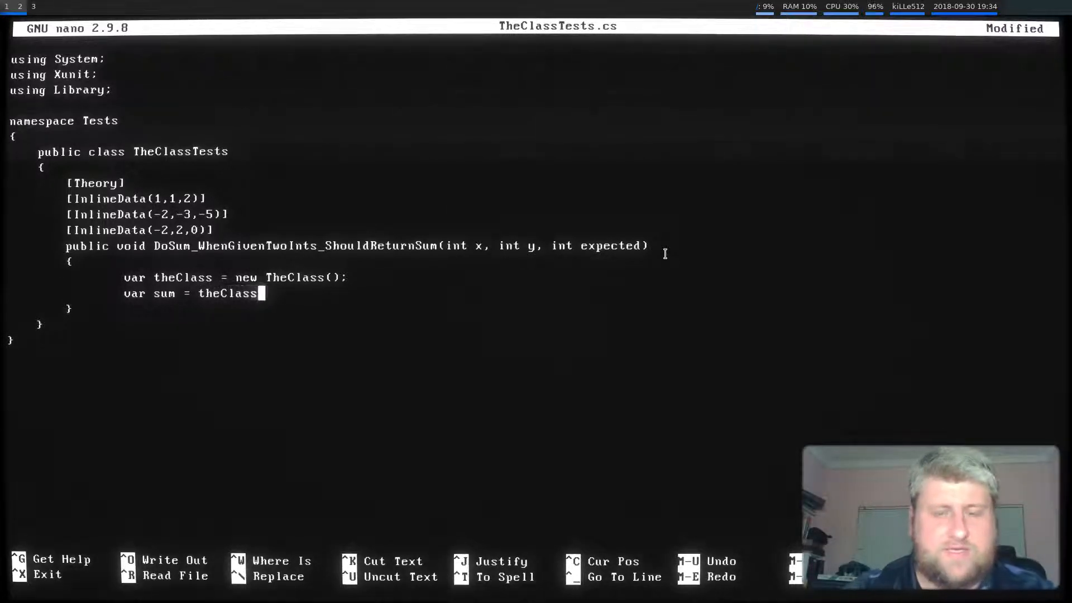
pyautogui.write('.DoSum')
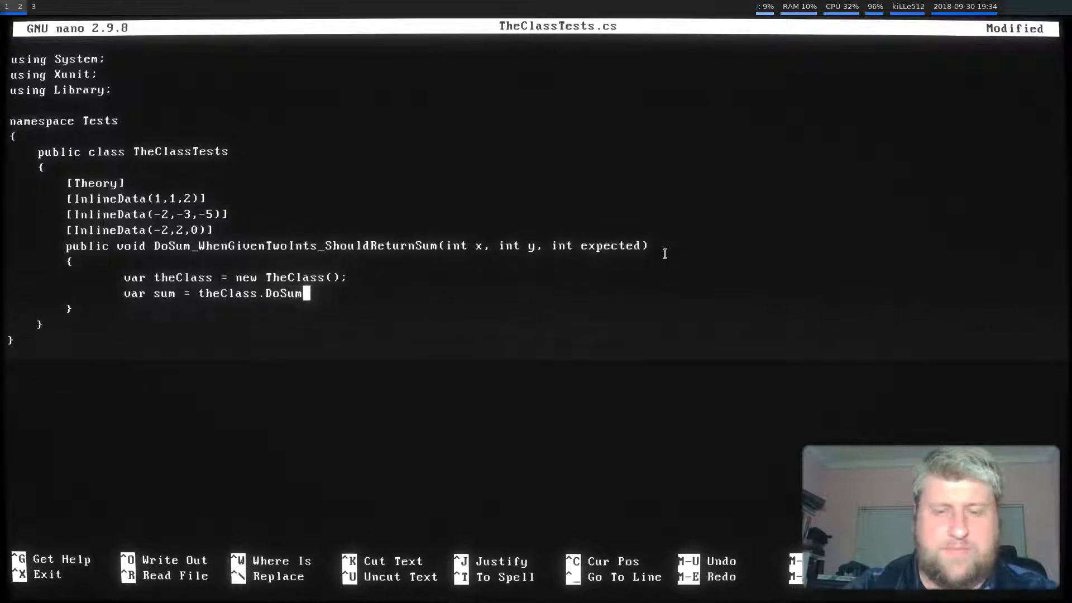
pyautogui.write('(')
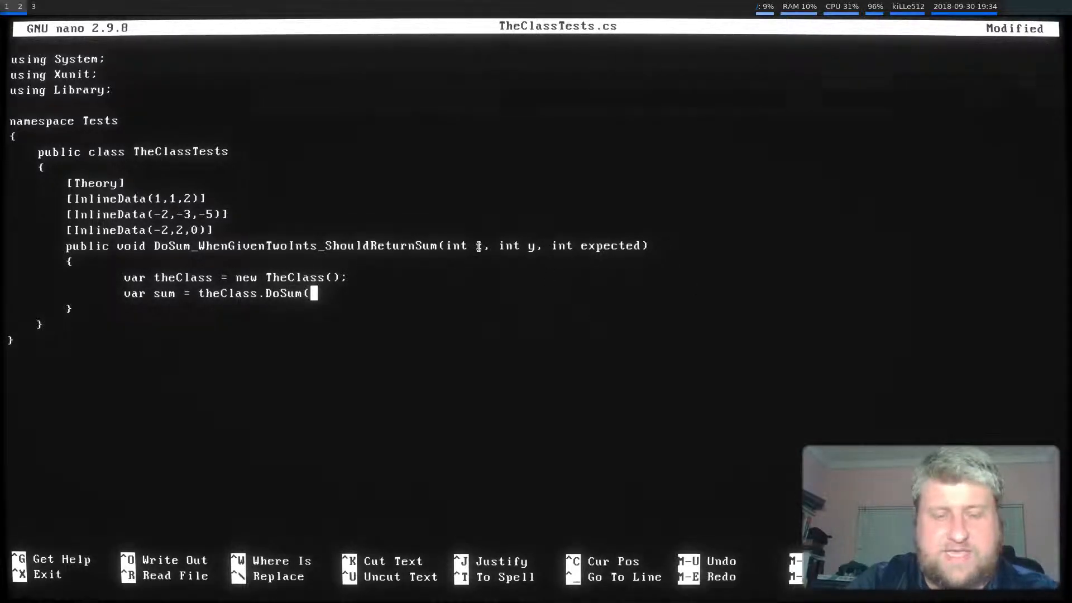
pyautogui.write('x, y);')
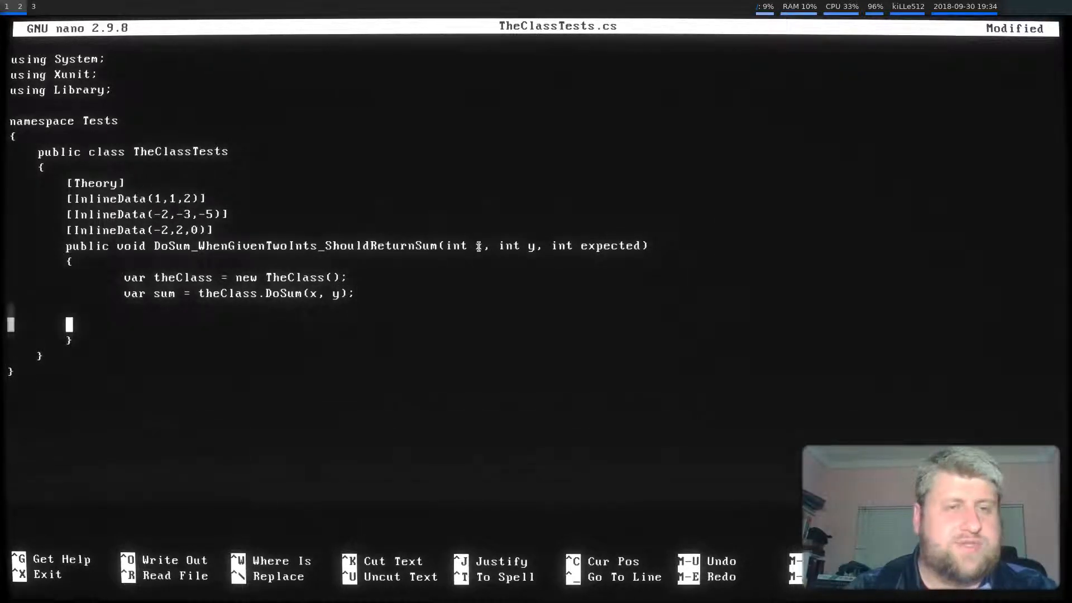
# - Assert the result with Assert.Equal(expected, sum);
pyautogui.write('Assert.')
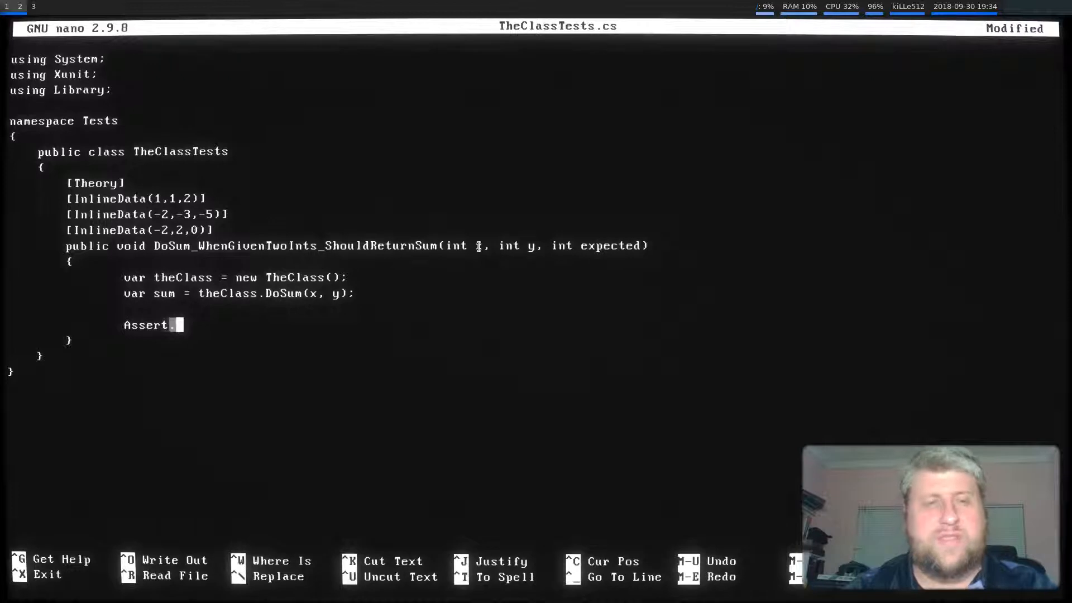
pyautogui.write('Equal')
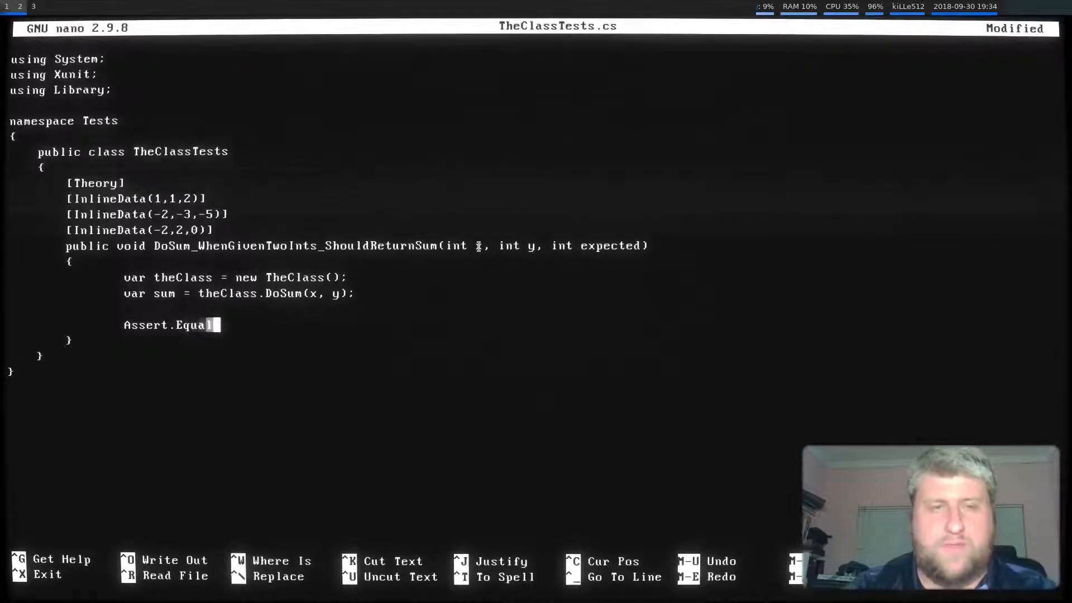
pyautogui.write('(expec')
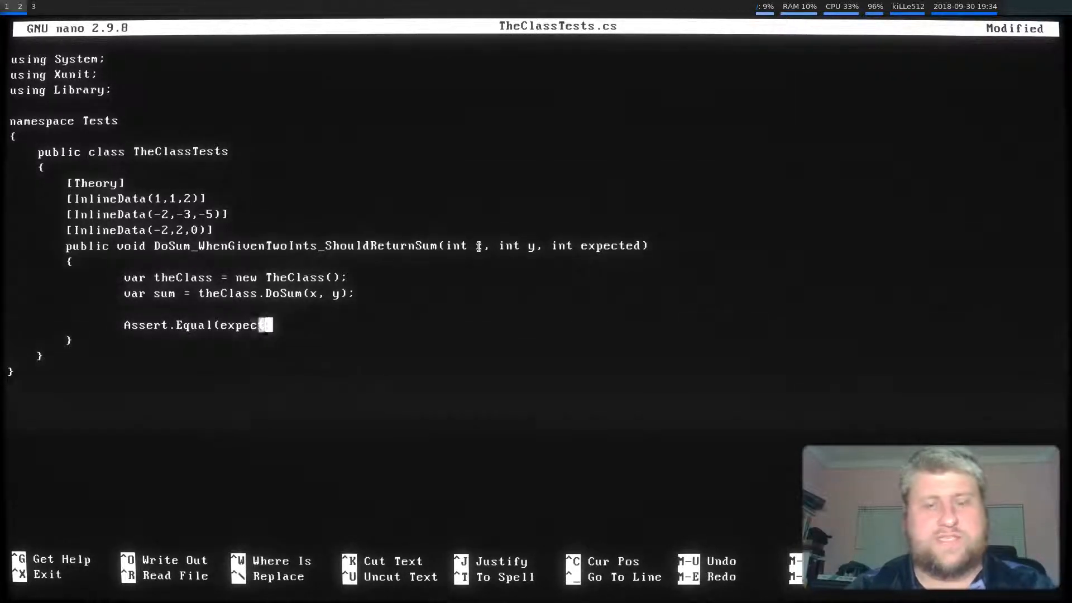
pyautogui.write('ted, sum)')
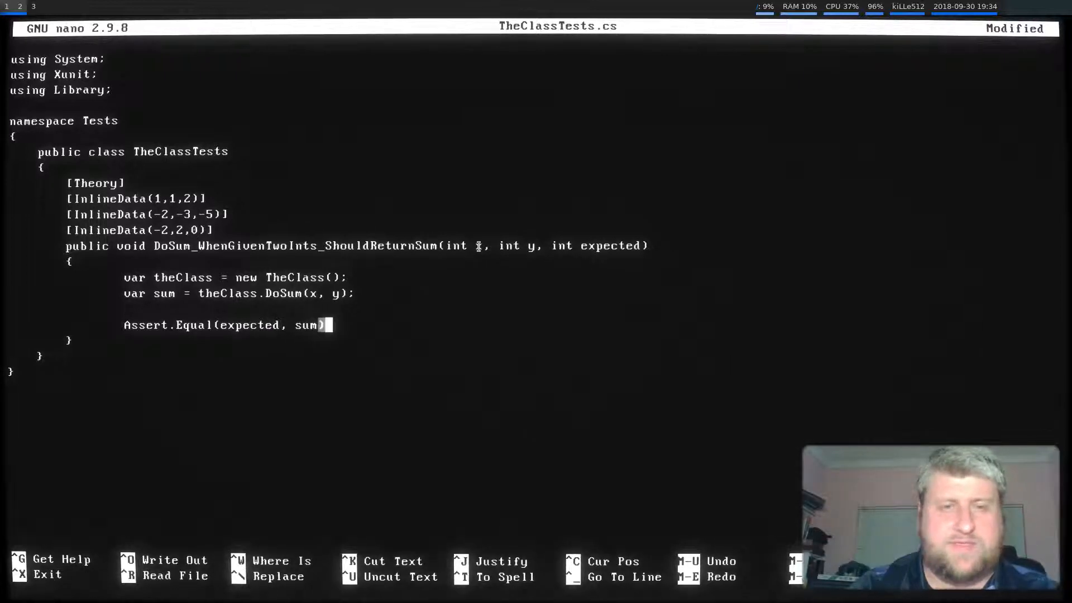
pyautogui.write(';')
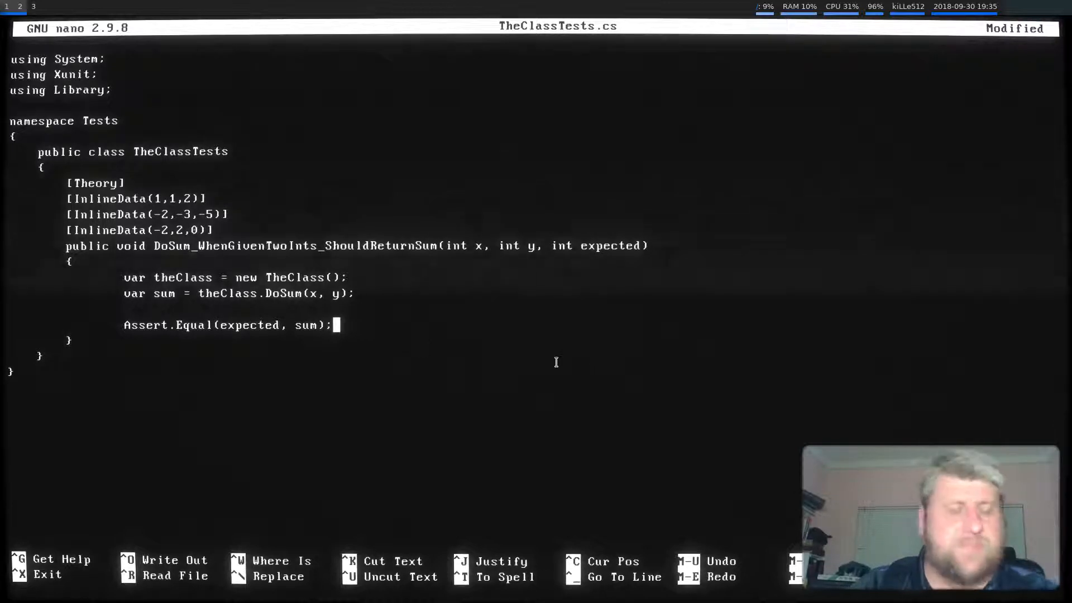
# - Write TheClassTests.cs to disk and exit nano to the Tests prompt
pyautogui.press('ctrl+o')
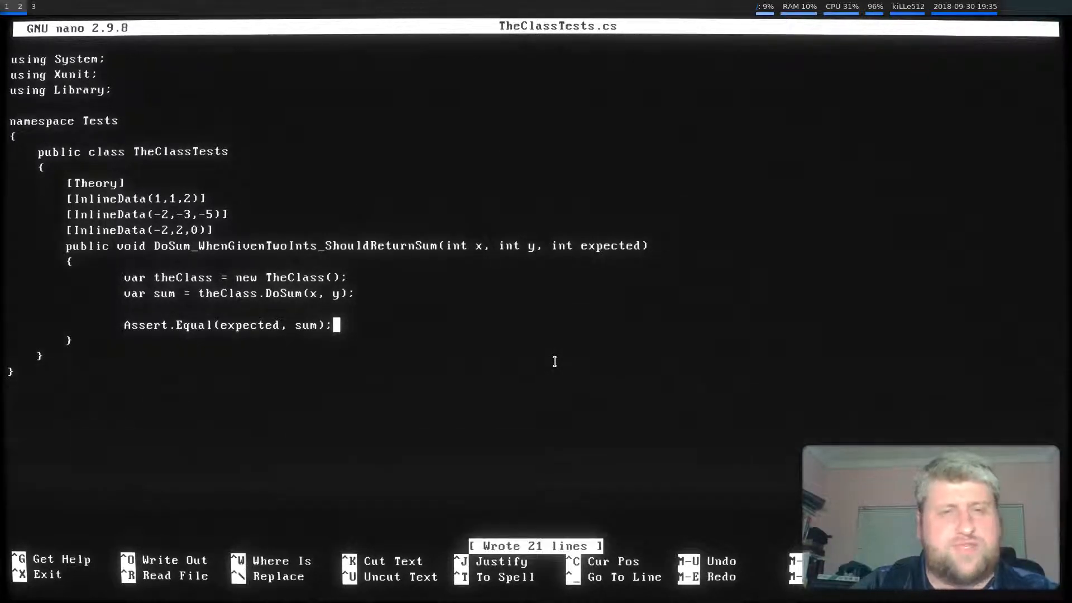
pyautogui.press('ctrl+x')
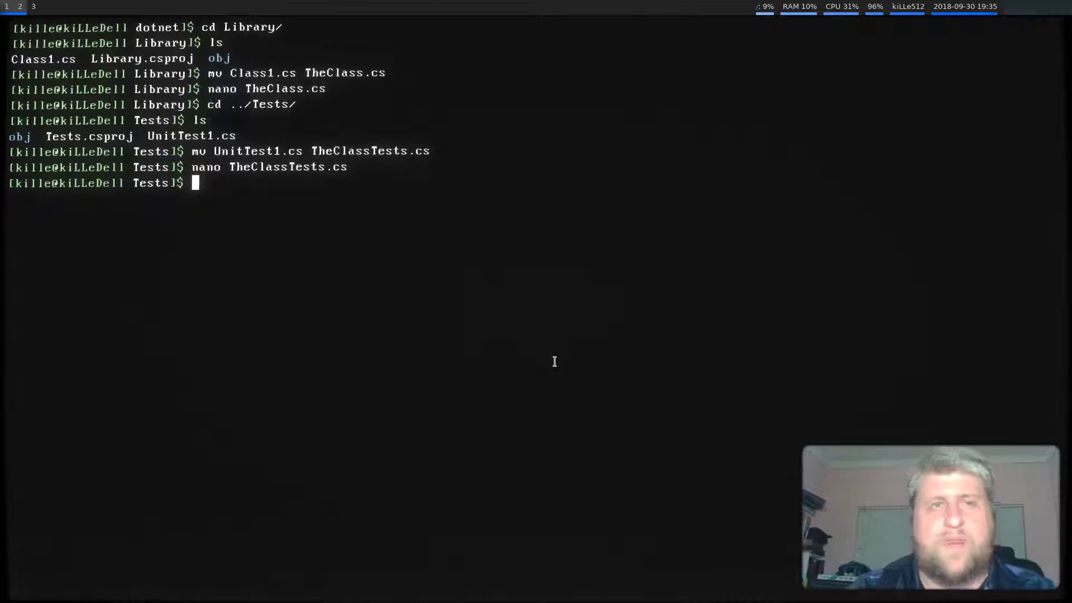
# - Run dotnet test so all 3 DoSum cases pass
pyautogui.write('dot')
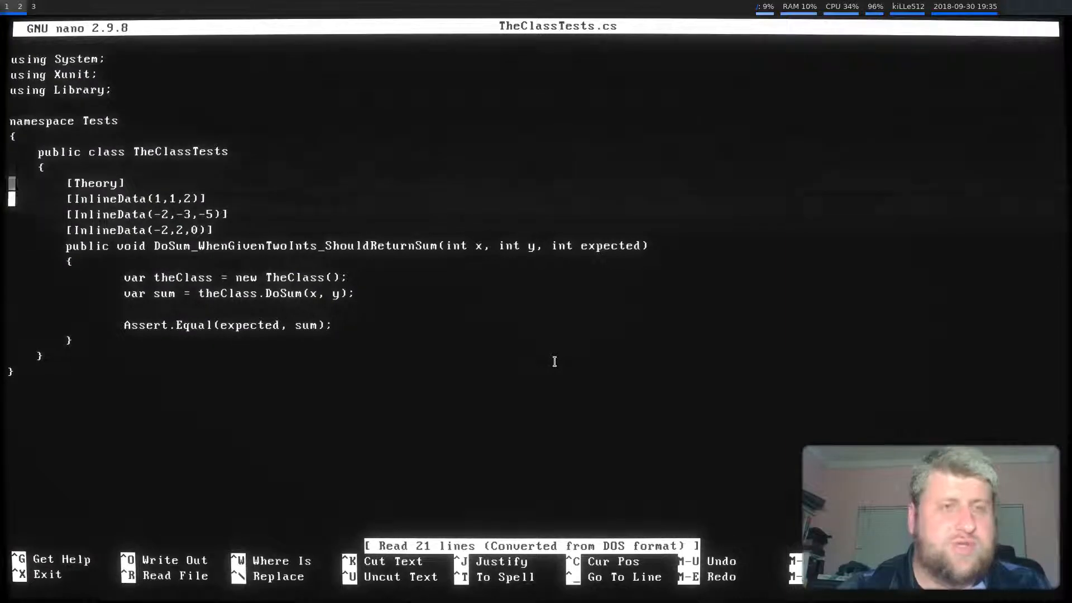
# - Add a fourth case [InlineData(2,2,5)] on a new line beneath the existing ones
pyautogui.press('Enter')
pyautogui.write('[InlineD')
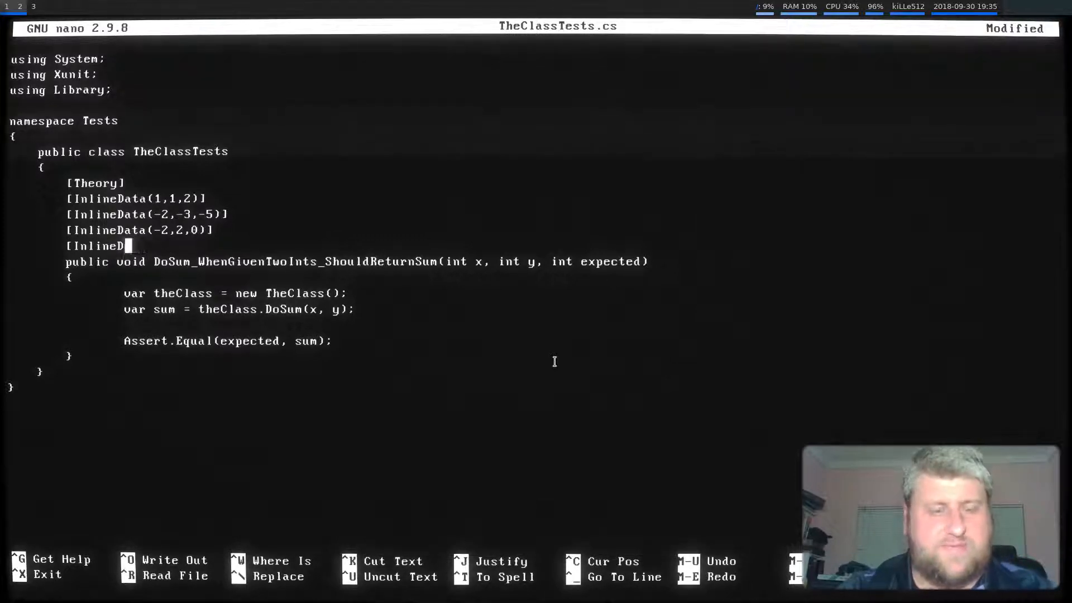
pyautogui.write('ata(')
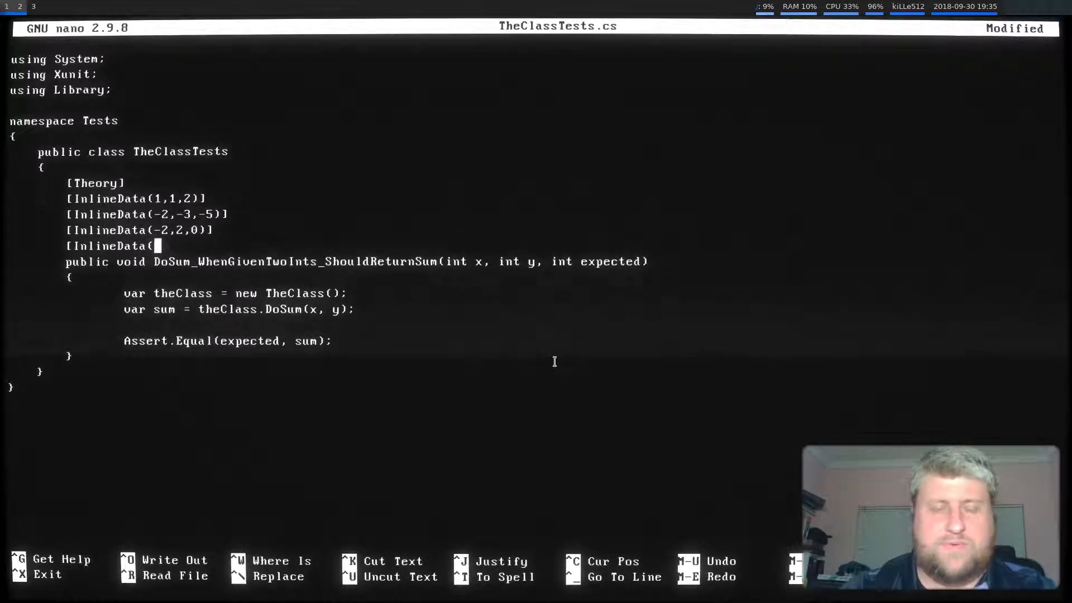
pyautogui.write('2,2')
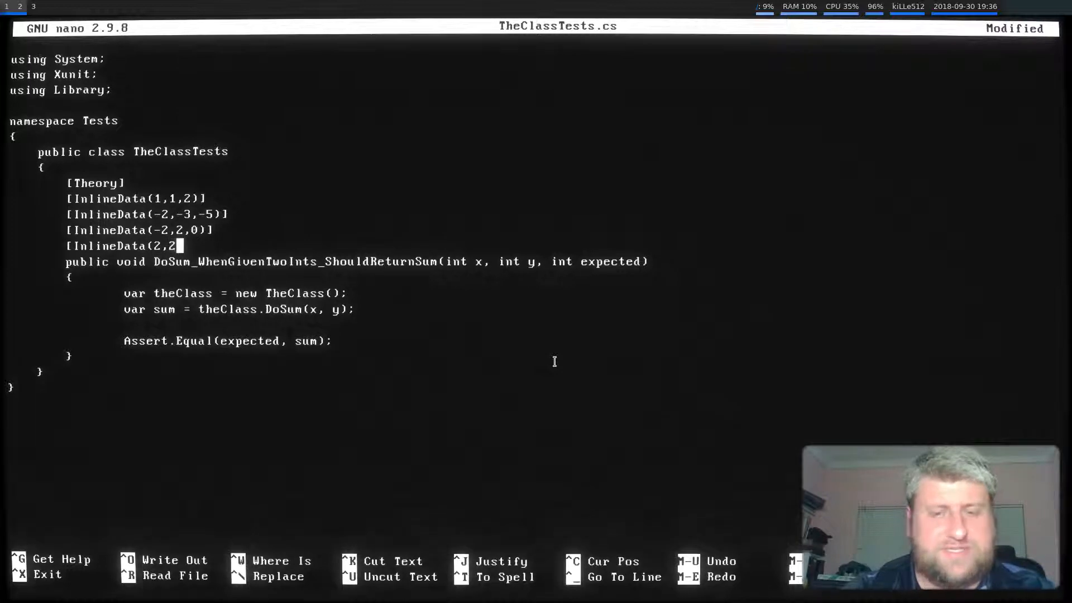
pyautogui.write(',5)]')
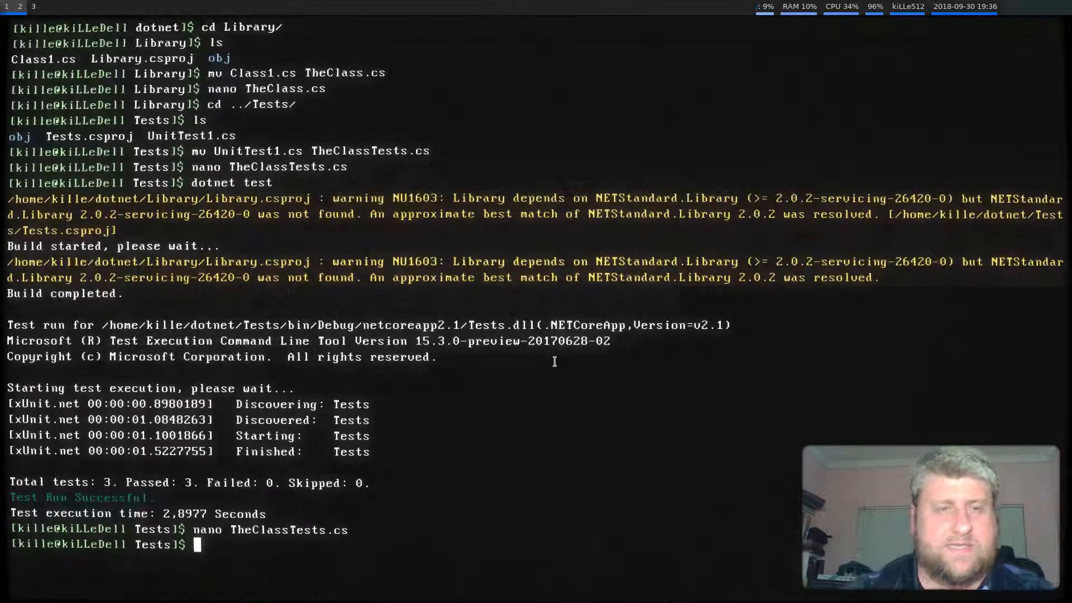
# - Rerun dotnet test (3 pass, 2,2,5 fails with 4), then launch cmatrix
pyautogui.write('dotnet test')
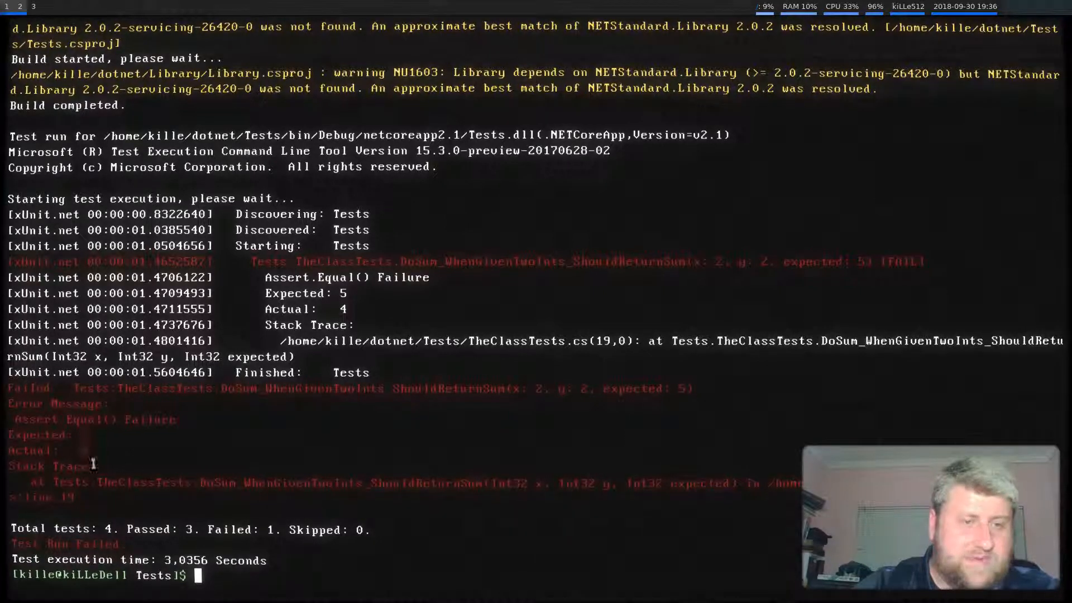
pyautogui.moveTo(141, 470)
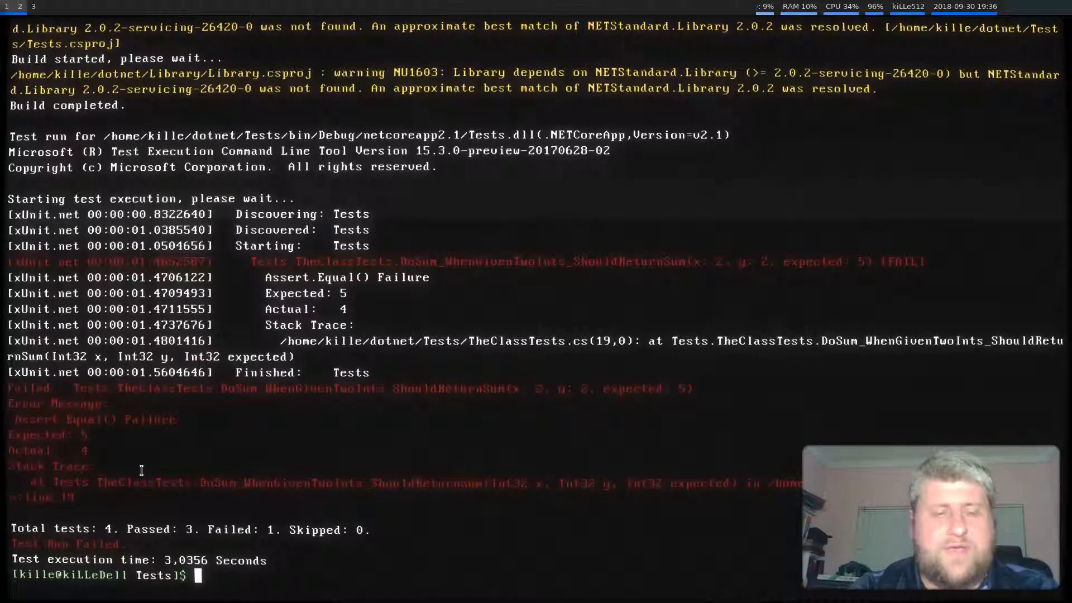
pyautogui.write('cmatrix')
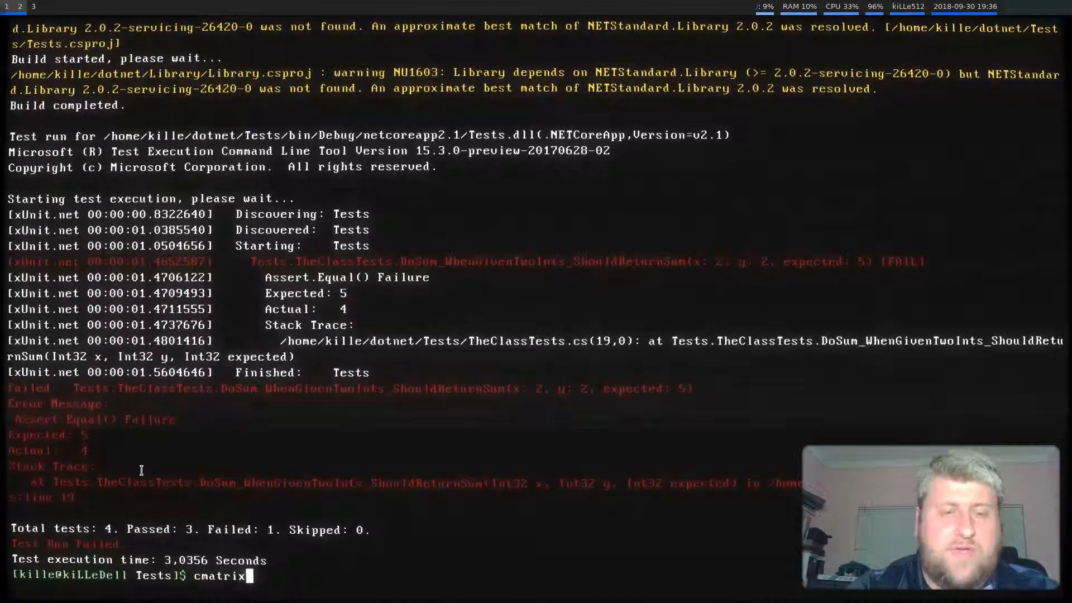
pyautogui.press('Return')
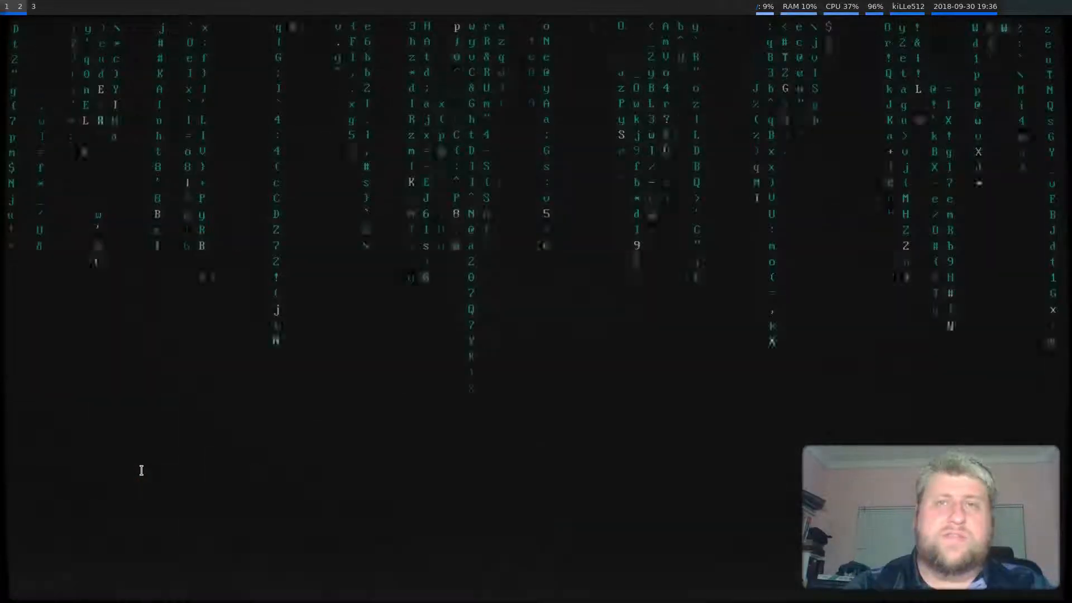